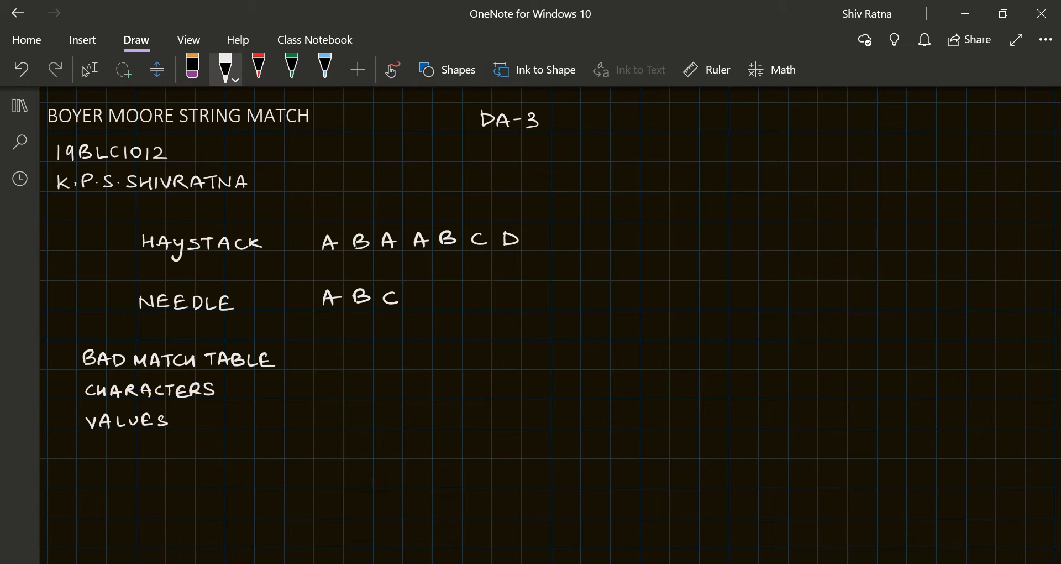
- Ink blue quotation marks around both strings, then write A, B, C in white after CHARACTERS
{"action": "left_click", "coordinate": [323, 69]}
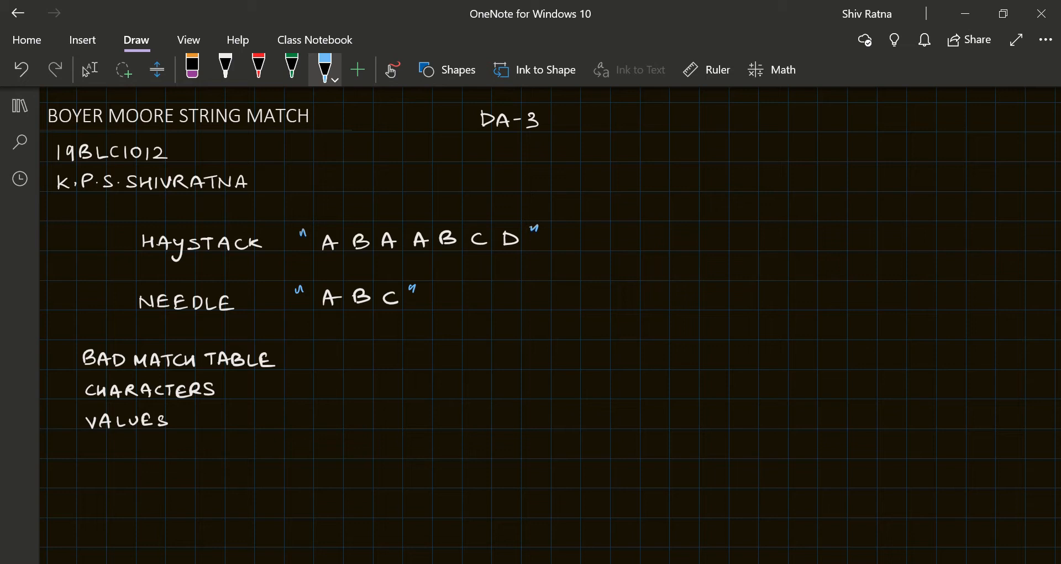
{"action": "left_click", "coordinate": [226, 68]}
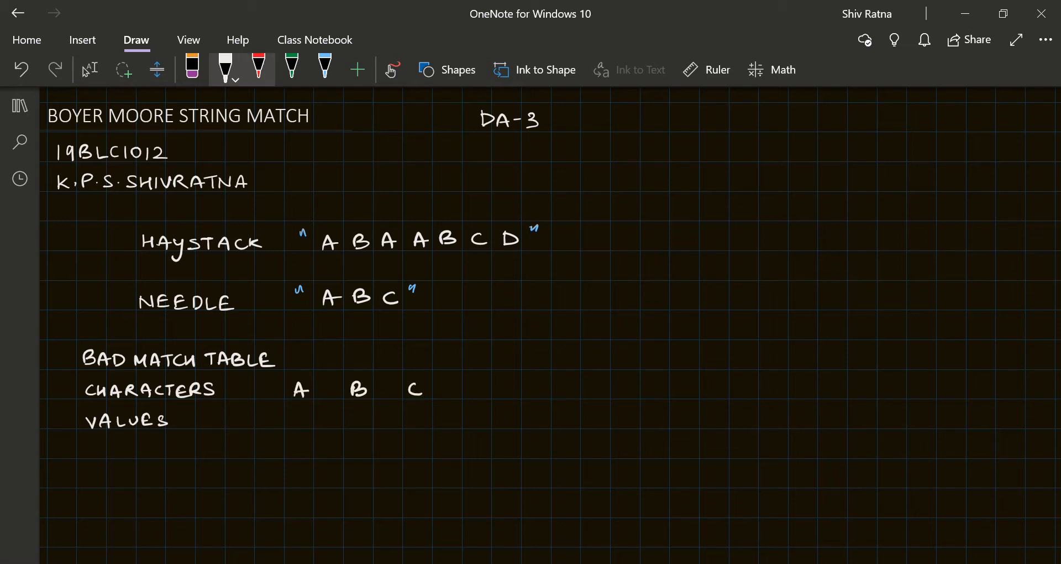
- Handwrite the red formula Value = len(Needle) − pos(char) − 1 above the table
{"action": "left_click", "coordinate": [257, 67]}
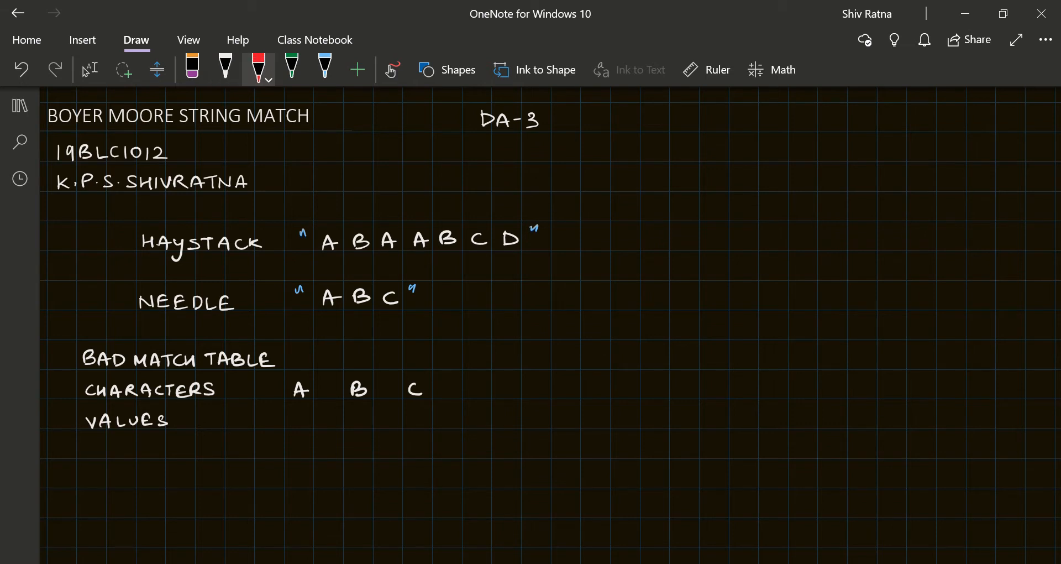
{"action": "left_click_drag", "start_coordinate": [379, 352], "coordinate": [447, 351]}
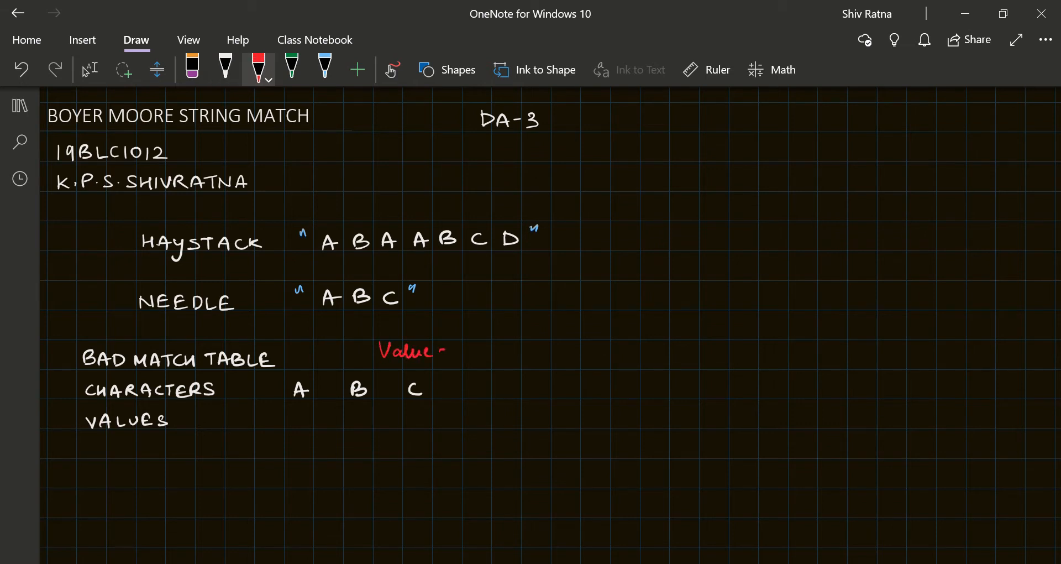
{"action": "left_click_drag", "start_coordinate": [450, 351], "coordinate": [501, 351]}
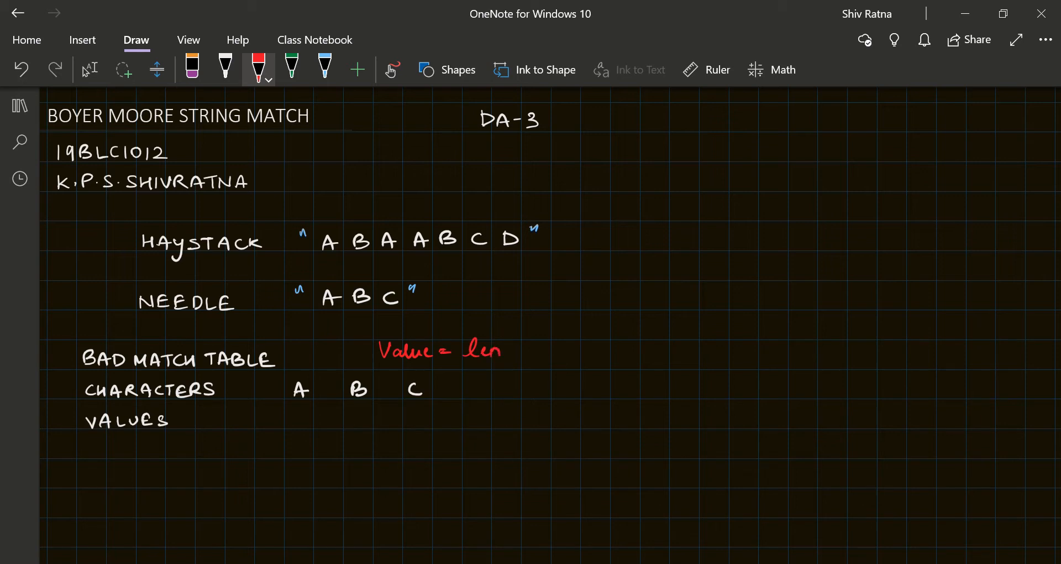
{"action": "left_click_drag", "start_coordinate": [515, 350], "coordinate": [562, 350]}
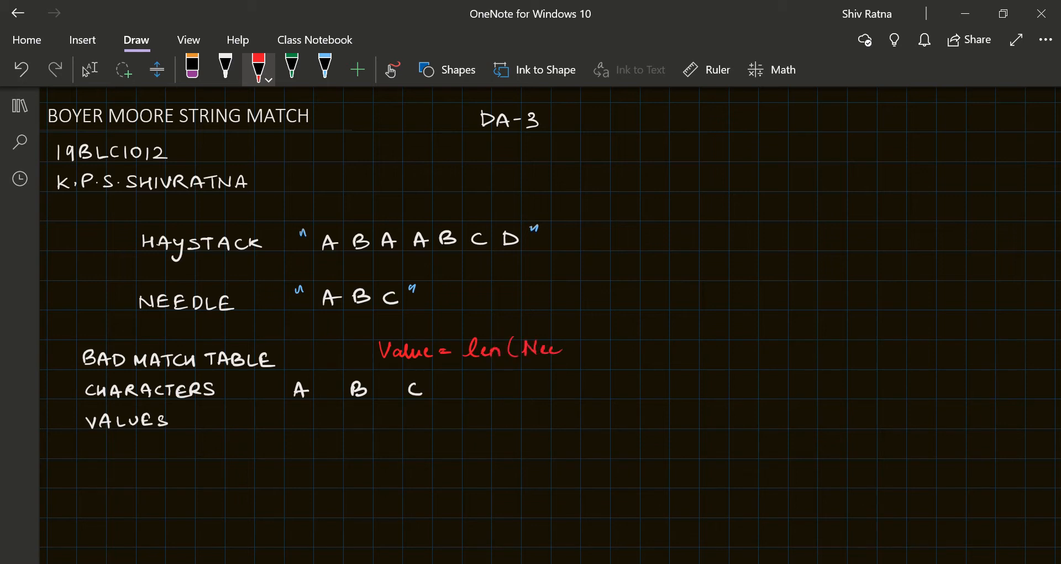
{"action": "left_click_drag", "start_coordinate": [555, 350], "coordinate": [596, 350]}
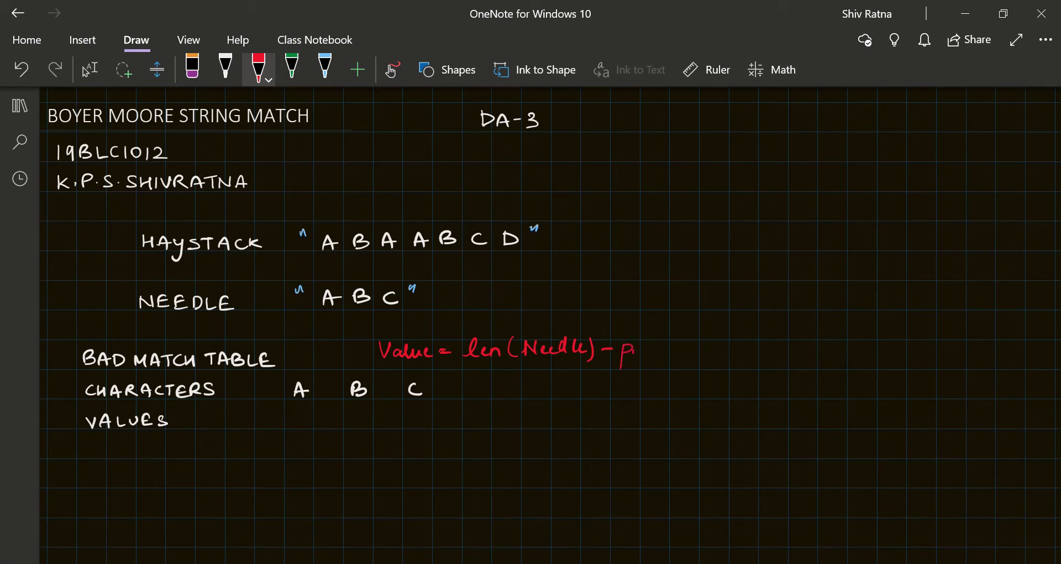
{"action": "left_click_drag", "start_coordinate": [619, 352], "coordinate": [700, 349]}
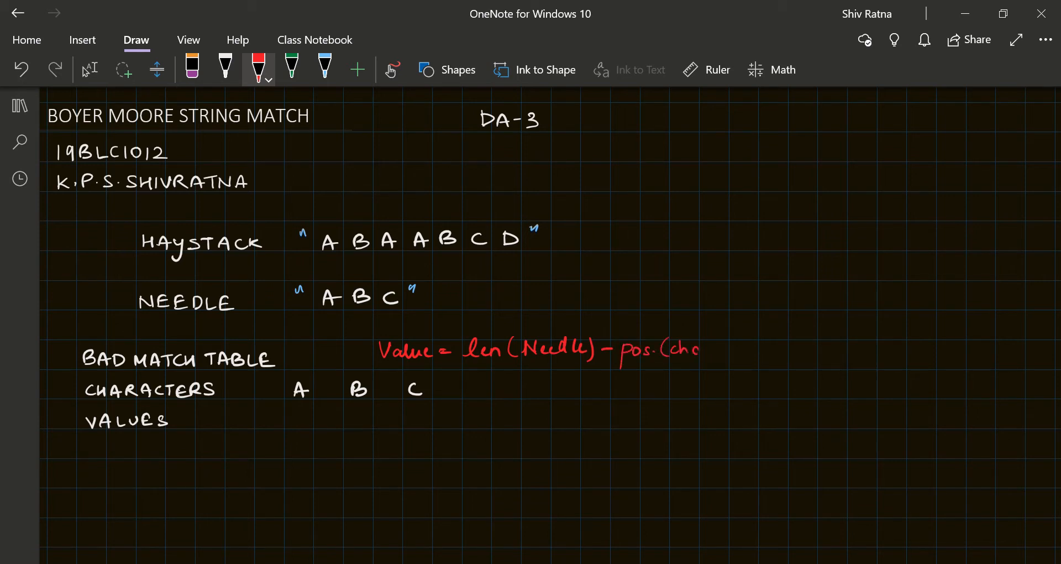
{"action": "left_click_drag", "start_coordinate": [667, 350], "coordinate": [751, 349]}
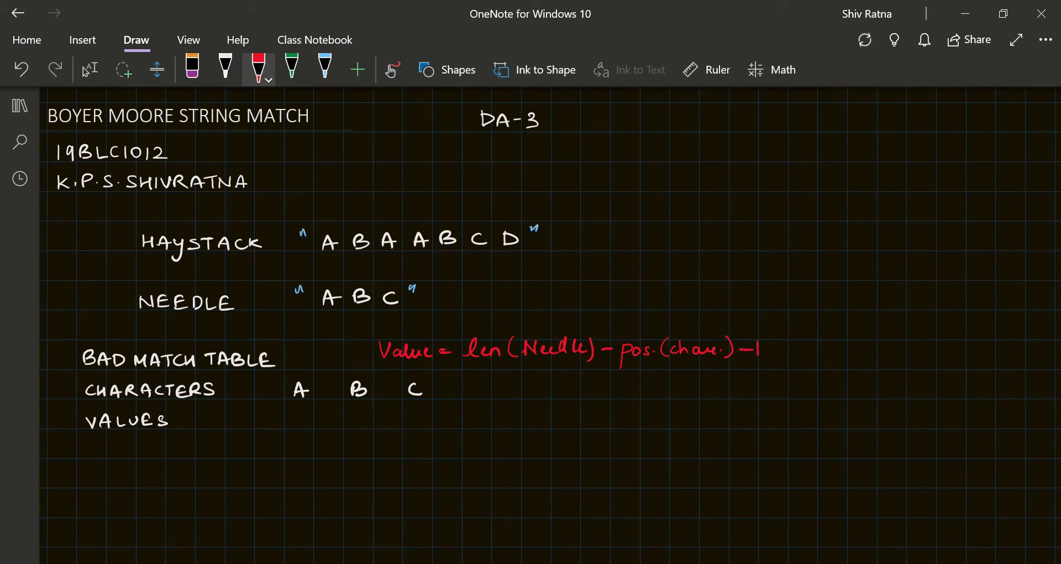
{"action": "left_click", "coordinate": [225, 69]}
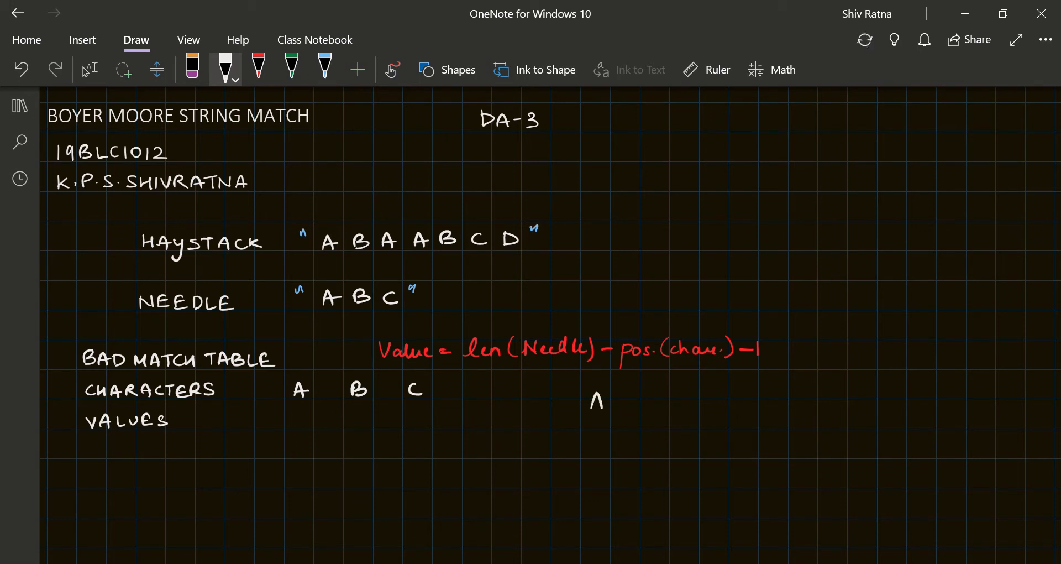
- Work out the bad-match values beside the table: A gives 3 − 0 → 2, B gives 1
{"action": "left_click_drag", "start_coordinate": [606, 398], "coordinate": [640, 398]}
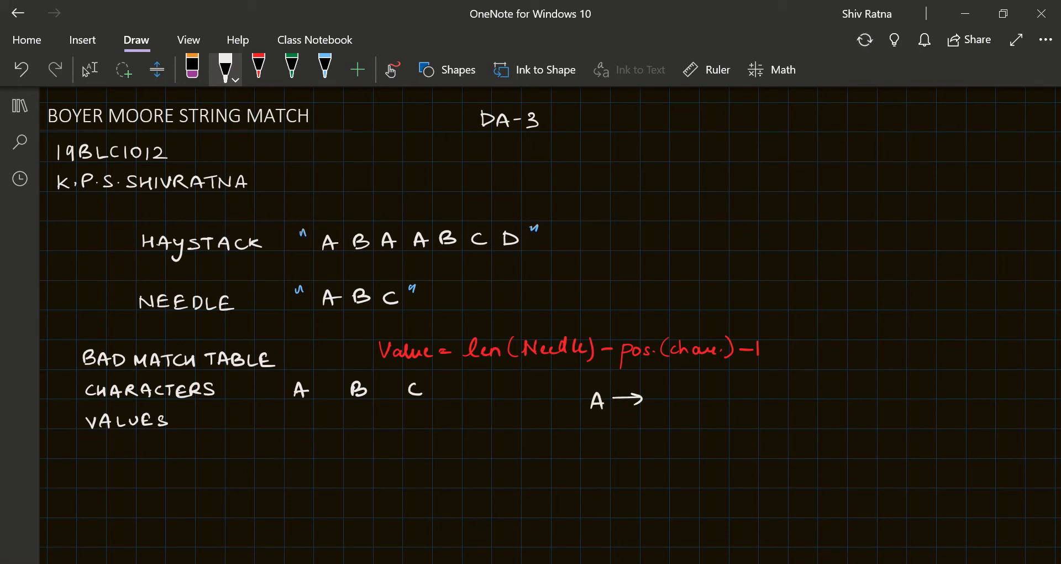
{"action": "left_click_drag", "start_coordinate": [650, 398], "coordinate": [690, 398]}
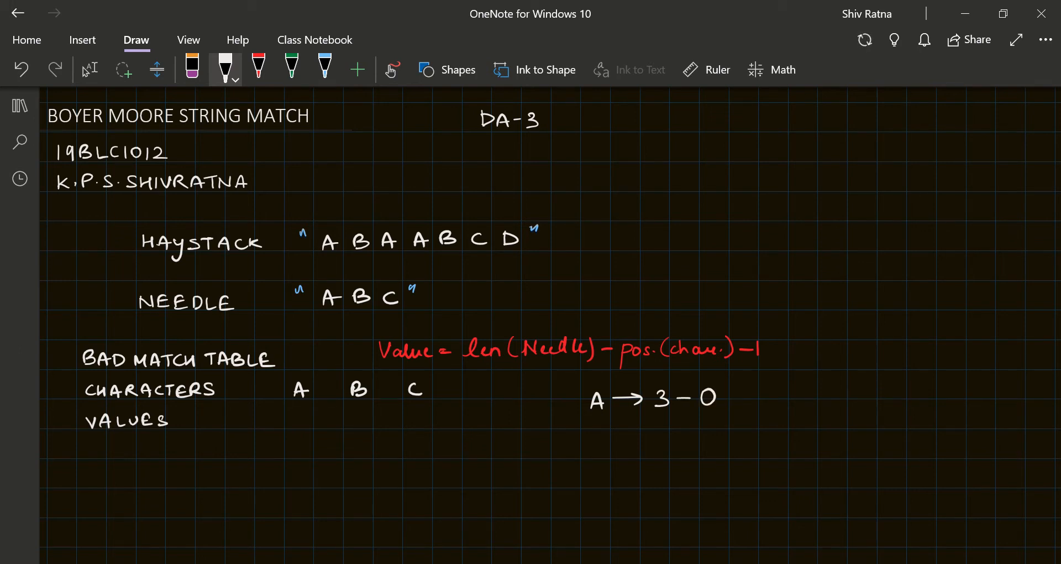
{"action": "left_click_drag", "start_coordinate": [721, 398], "coordinate": [805, 398]}
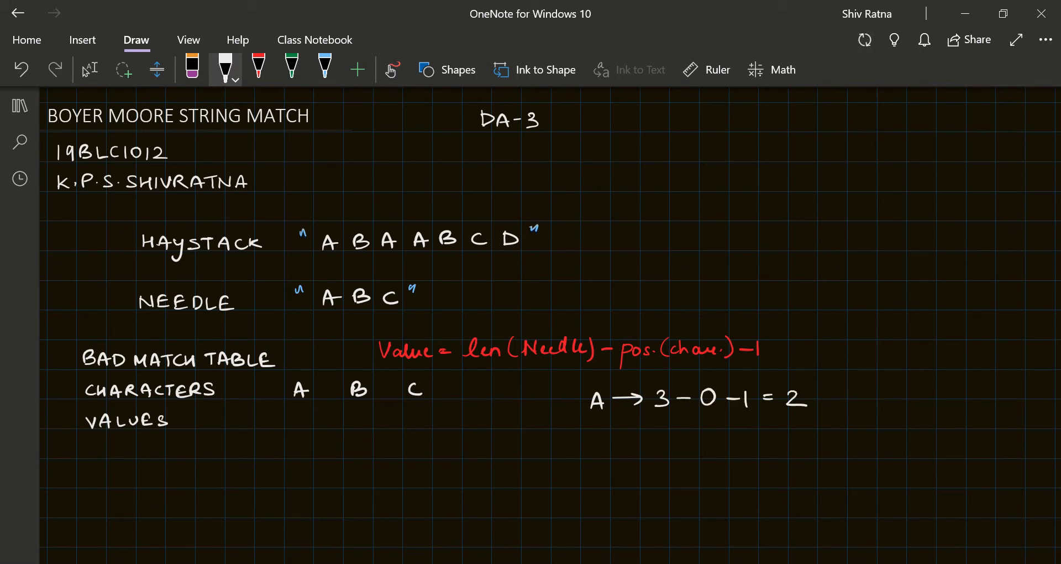
{"action": "left_click_drag", "start_coordinate": [593, 434], "coordinate": [637, 432]}
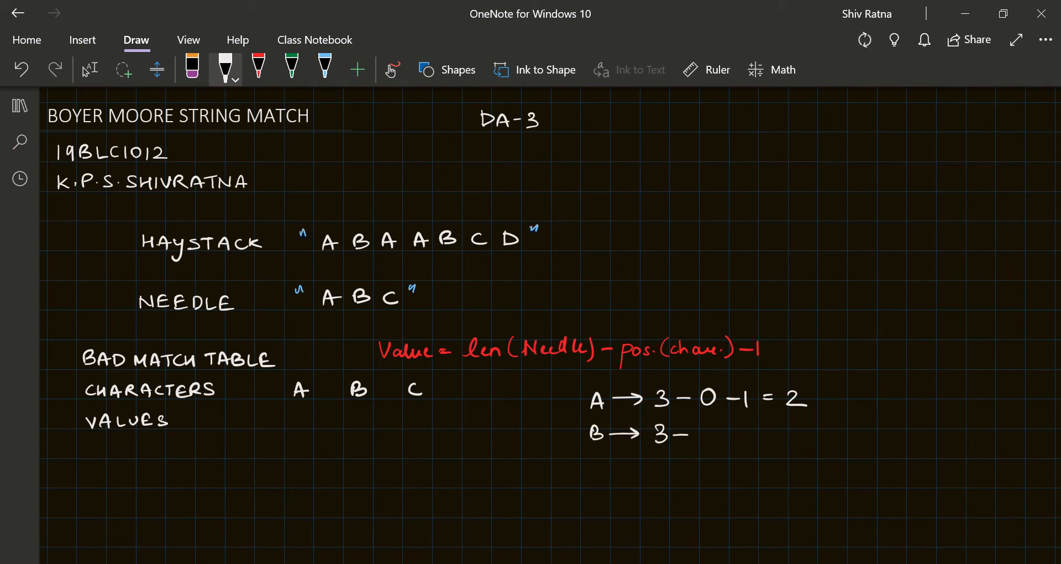
{"action": "left_click_drag", "start_coordinate": [690, 433], "coordinate": [772, 434]}
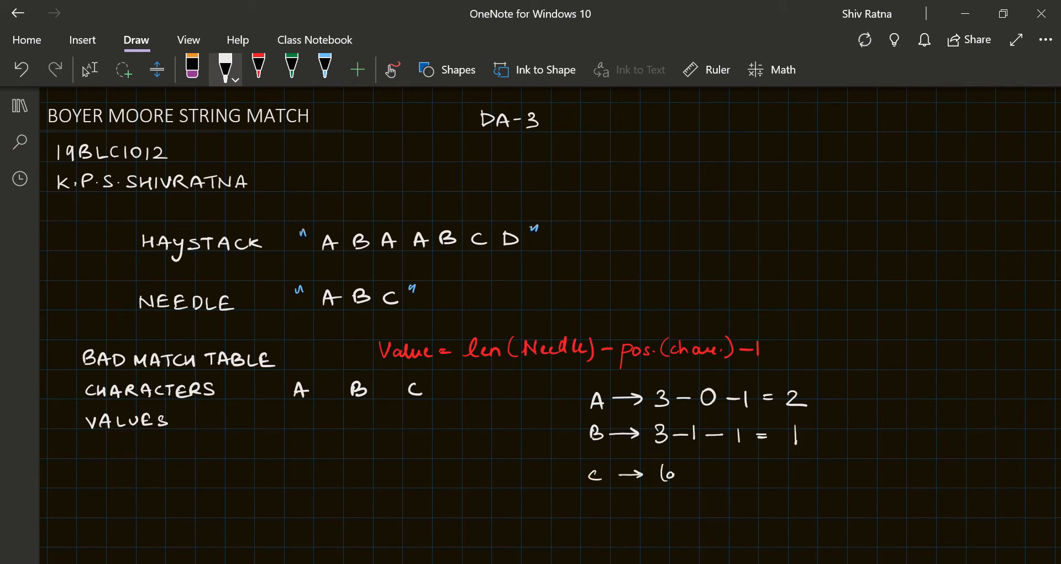
- Note C as the last character, double-underline D, and start the values row
{"action": "type", "text": "last cho"}
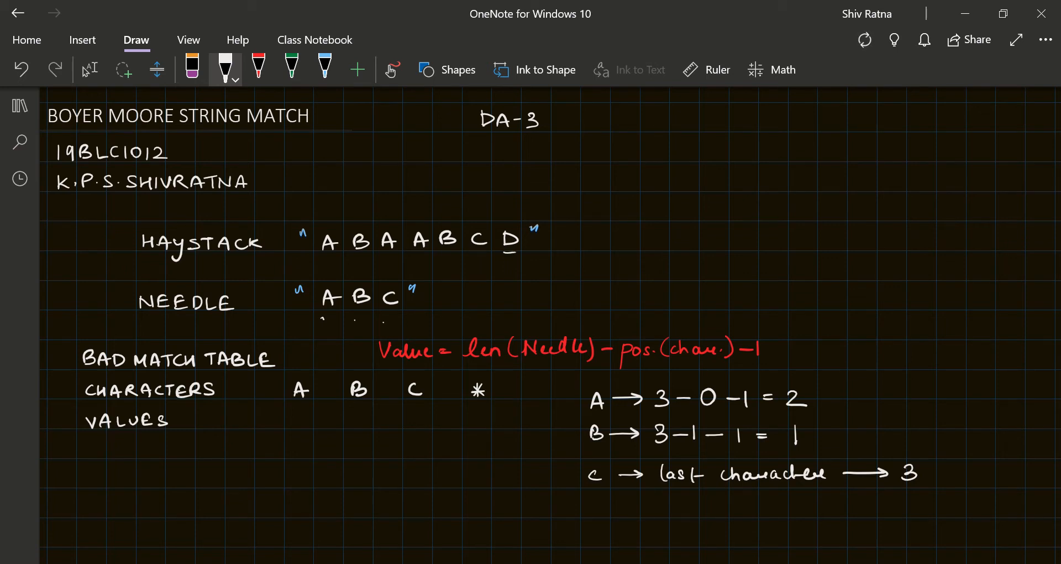
{"action": "left_click_drag", "start_coordinate": [504, 257], "coordinate": [518, 257]}
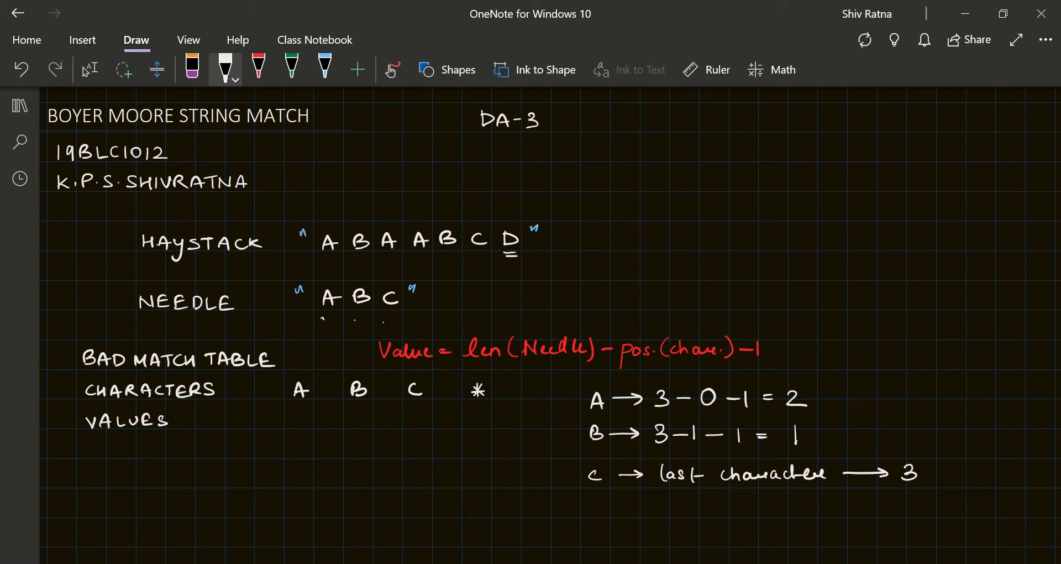
{"action": "left_click_drag", "start_coordinate": [406, 312], "coordinate": [416, 315]}
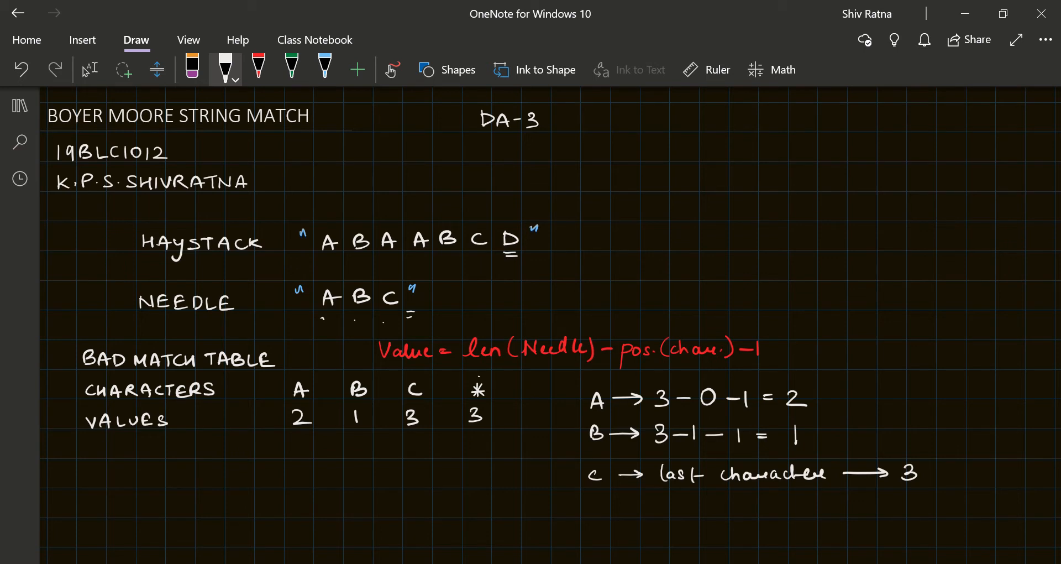
- Pick a Draw-tab tool for clearing the scratch calculations
{"action": "left_click", "coordinate": [192, 68]}
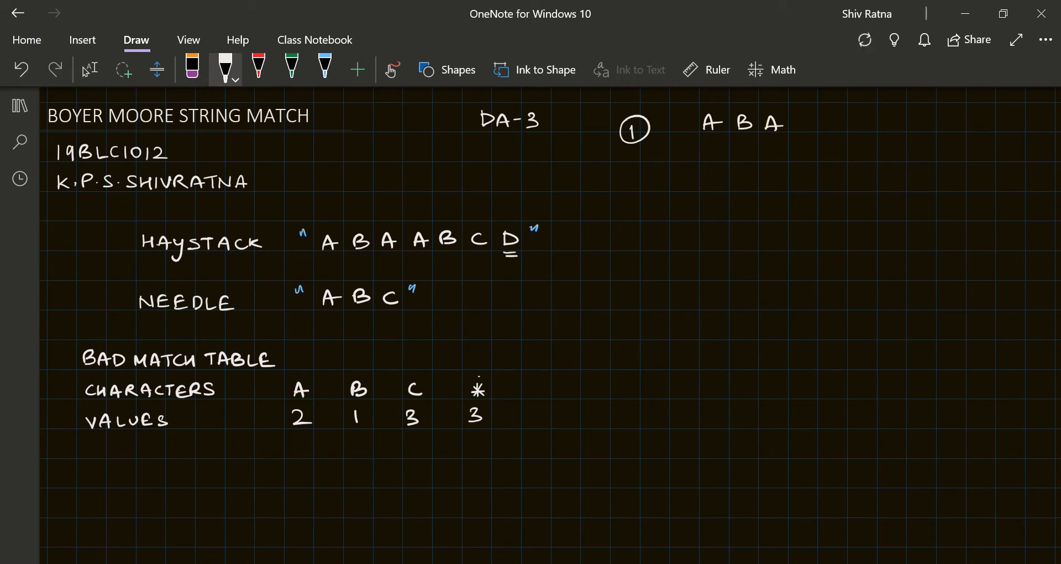
- Write iteration 1's haystack, circle mismatched A in red, underline value 2, note 'shift by 2'
{"action": "left_click_drag", "start_coordinate": [765, 123], "coordinate": [873, 123]}
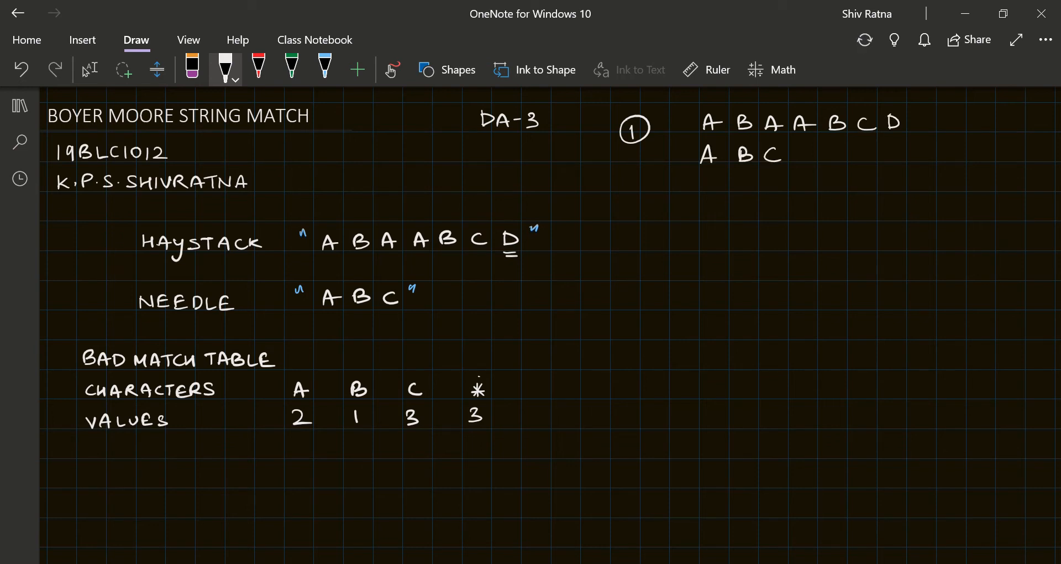
{"action": "left_click", "coordinate": [258, 69]}
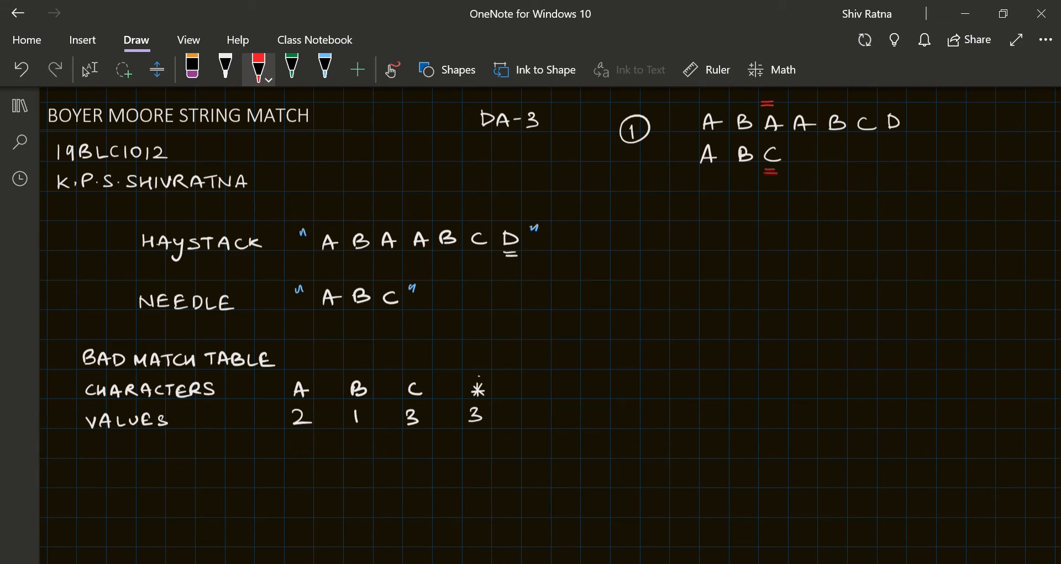
{"action": "left_click_drag", "start_coordinate": [755, 109], "coordinate": [775, 136]}
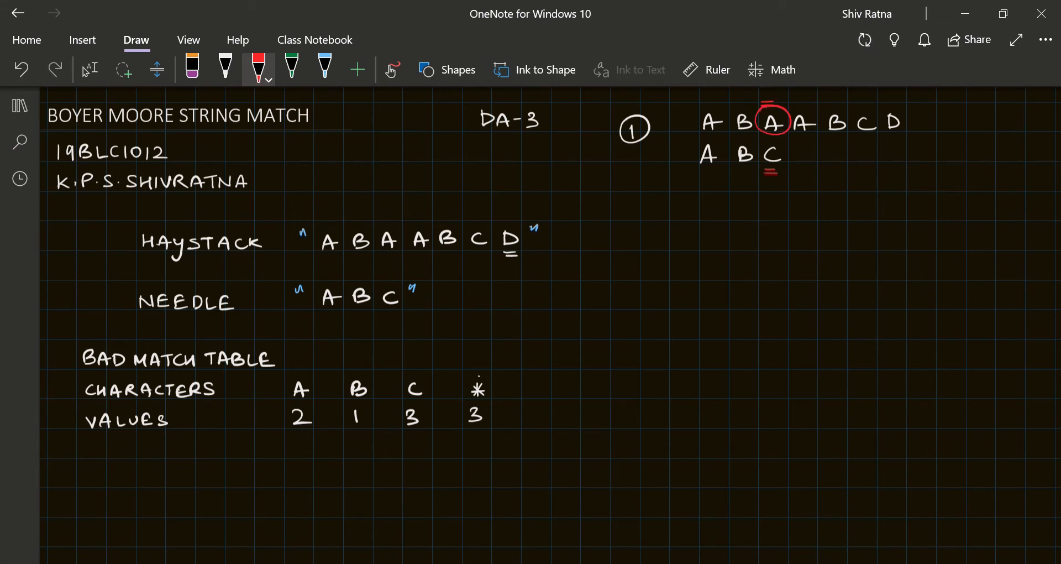
{"action": "left_click_drag", "start_coordinate": [292, 439], "coordinate": [304, 438]}
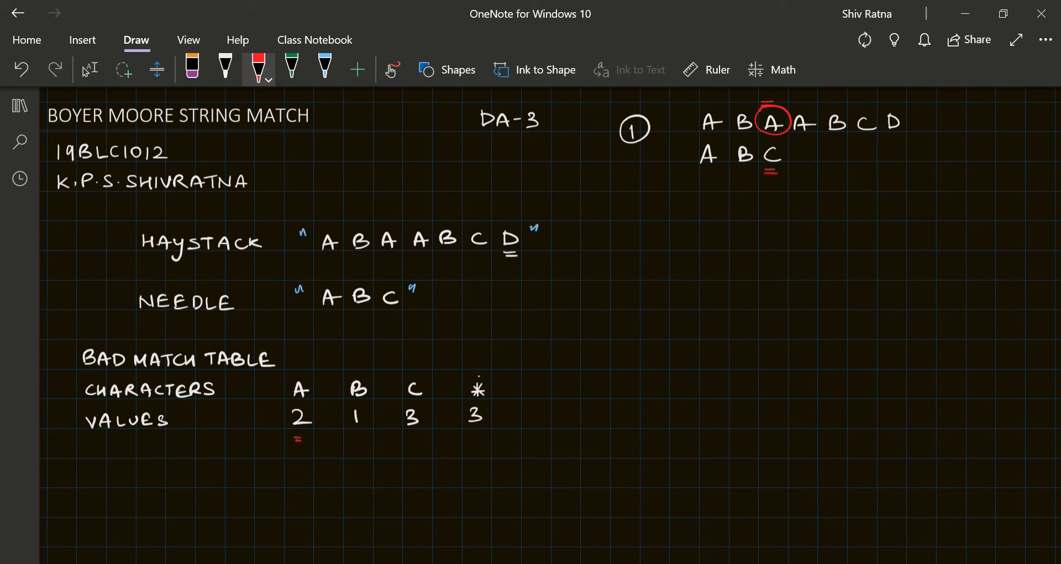
{"action": "left_click_drag", "start_coordinate": [630, 196], "coordinate": [660, 198]}
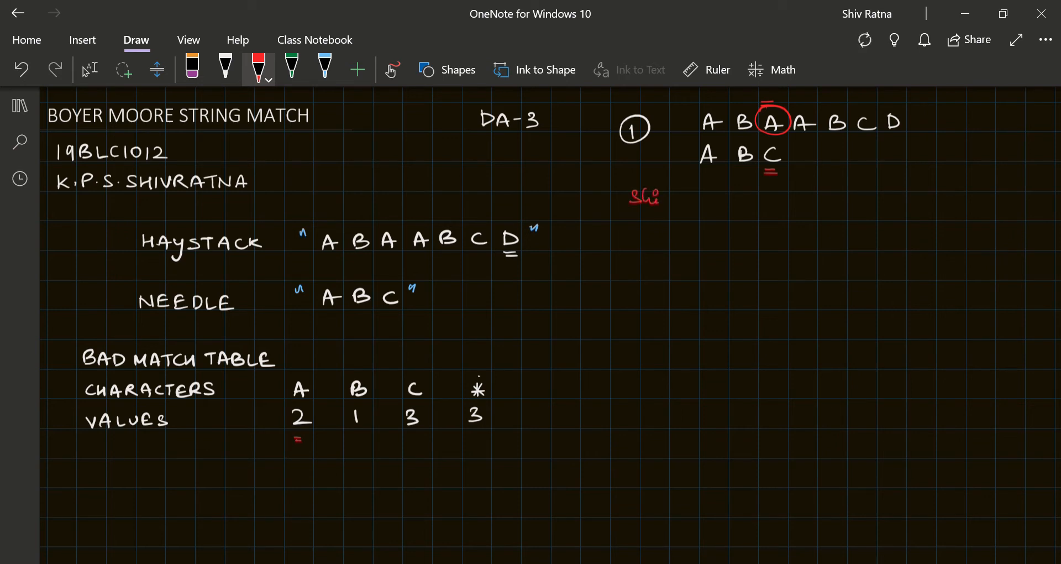
{"action": "left_click_drag", "start_coordinate": [630, 203], "coordinate": [711, 203]}
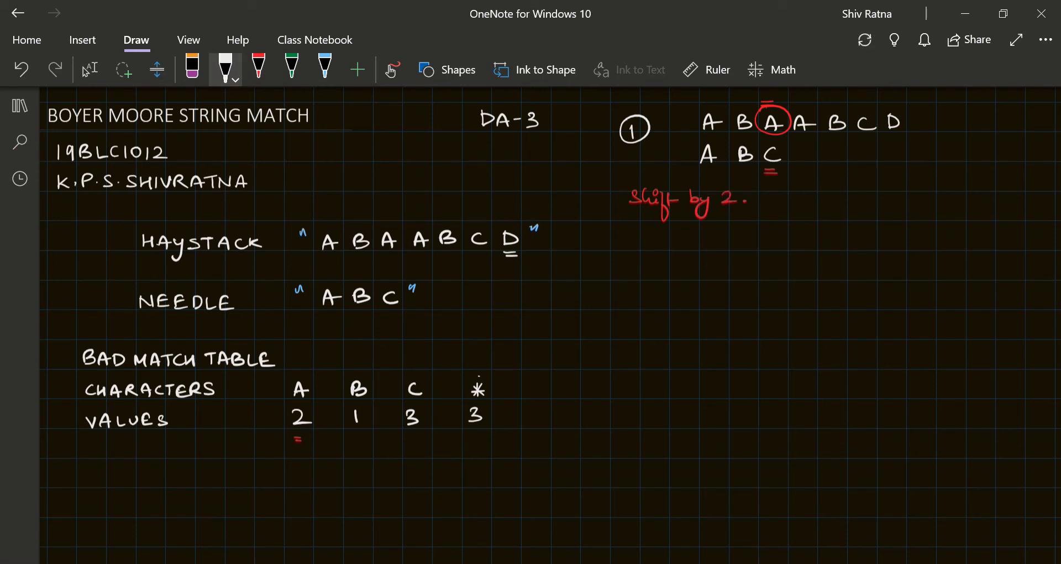
- Write iteration 2: number it, copy the haystack, and place ABC shifted two places
{"action": "left_click_drag", "start_coordinate": [616, 257], "coordinate": [717, 278]}
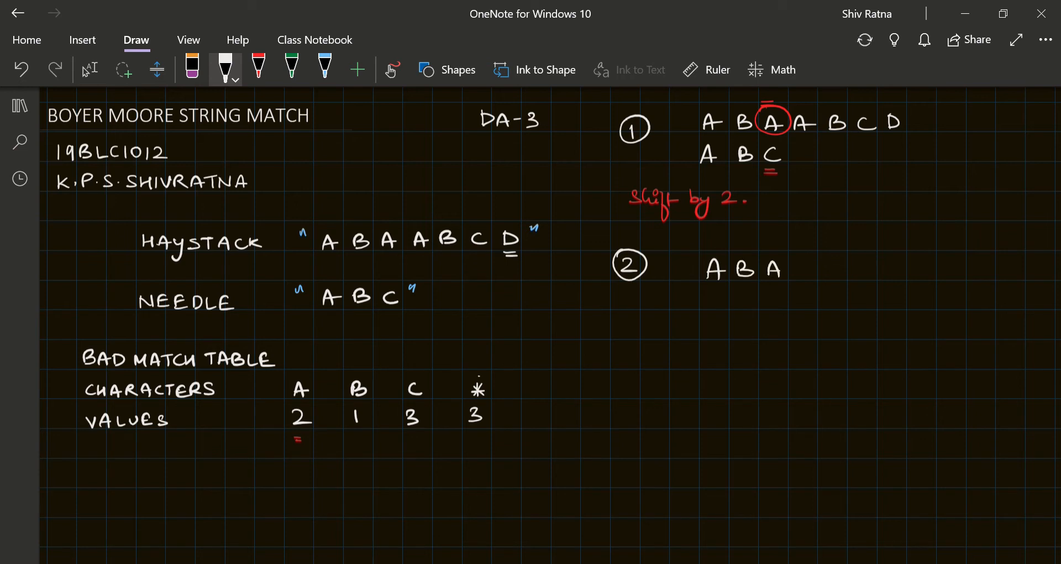
{"action": "left_click_drag", "start_coordinate": [792, 269], "coordinate": [866, 269]}
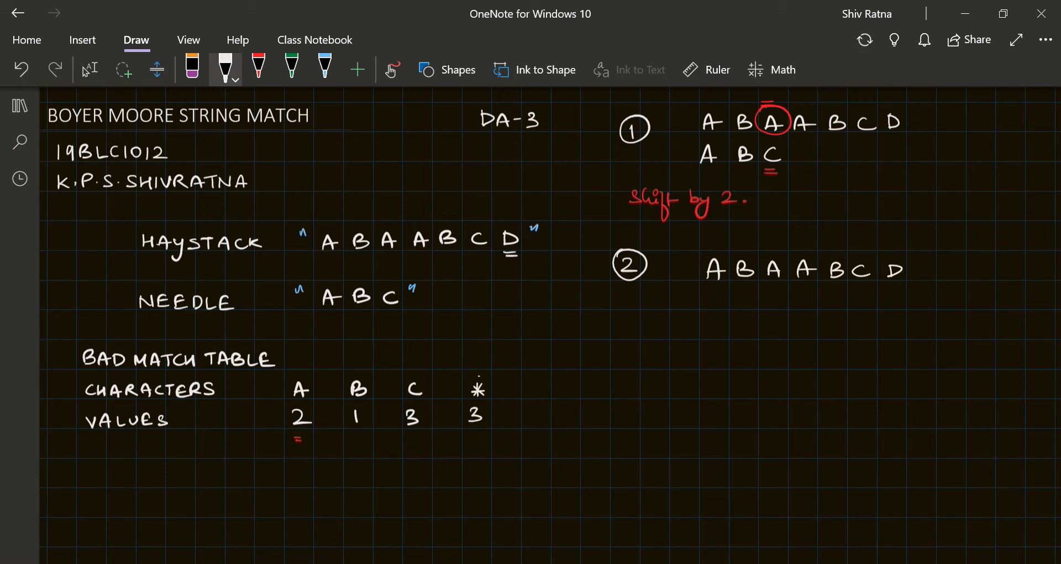
{"action": "left_click_drag", "start_coordinate": [701, 314], "coordinate": [715, 313]}
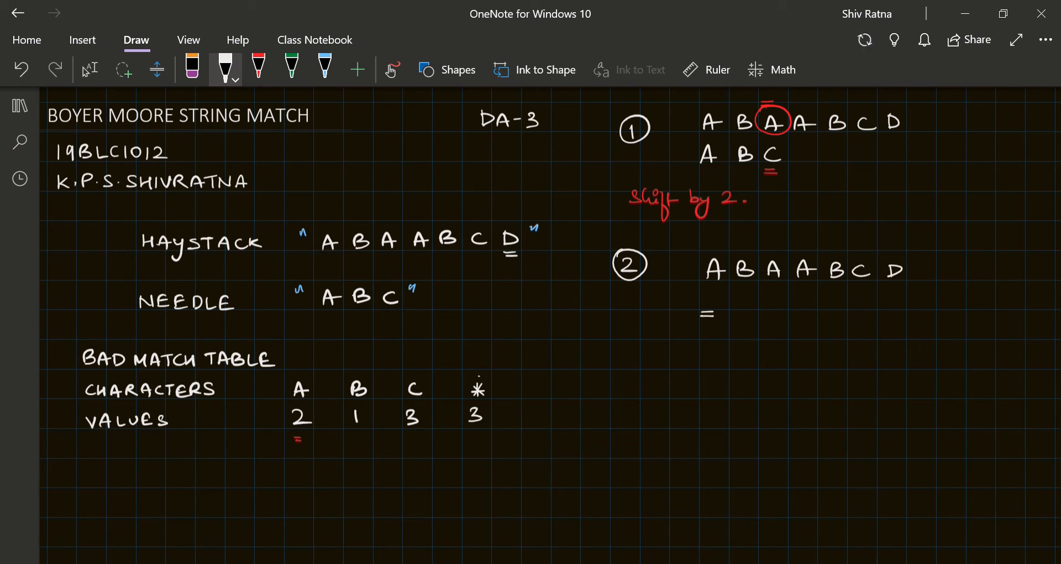
{"action": "left_click_drag", "start_coordinate": [732, 313], "coordinate": [751, 313]}
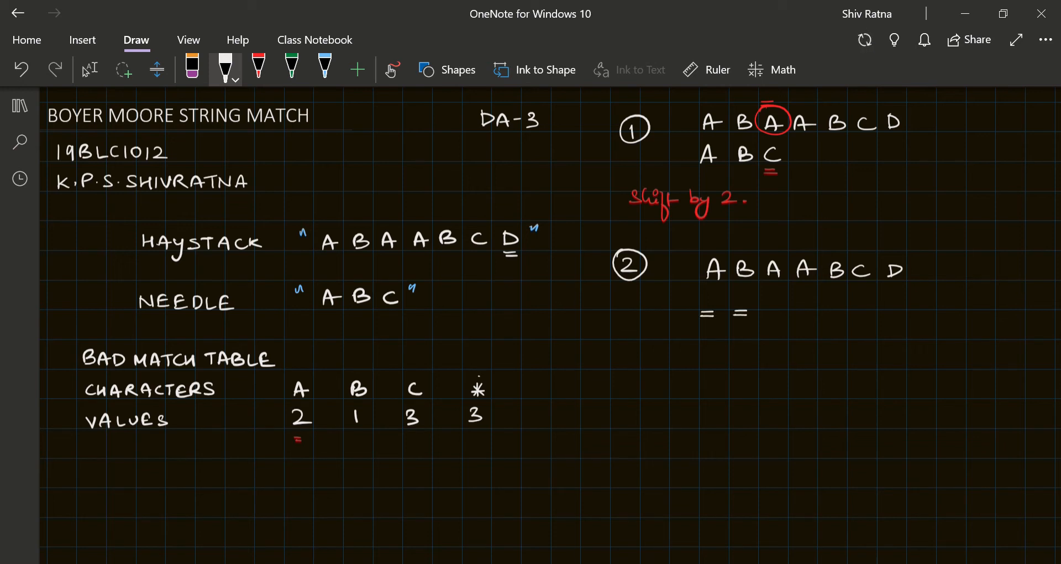
{"action": "left_click_drag", "start_coordinate": [769, 301], "coordinate": [778, 301]}
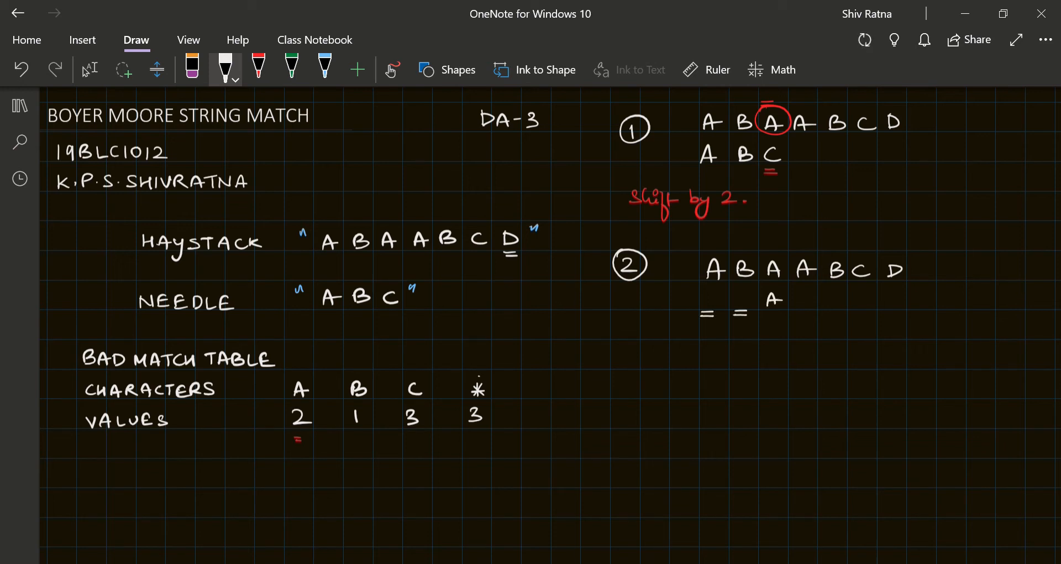
{"action": "left_click_drag", "start_coordinate": [792, 298], "coordinate": [839, 298]}
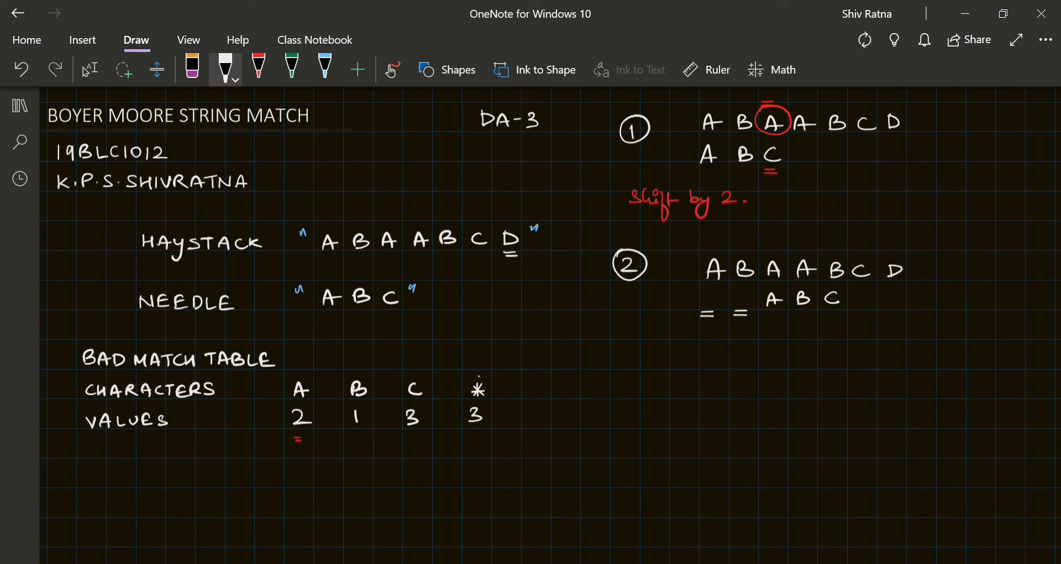
- In red, underline the needle's C, circle the mismatched haystack B, and note the shift
{"action": "left_click", "coordinate": [257, 69]}
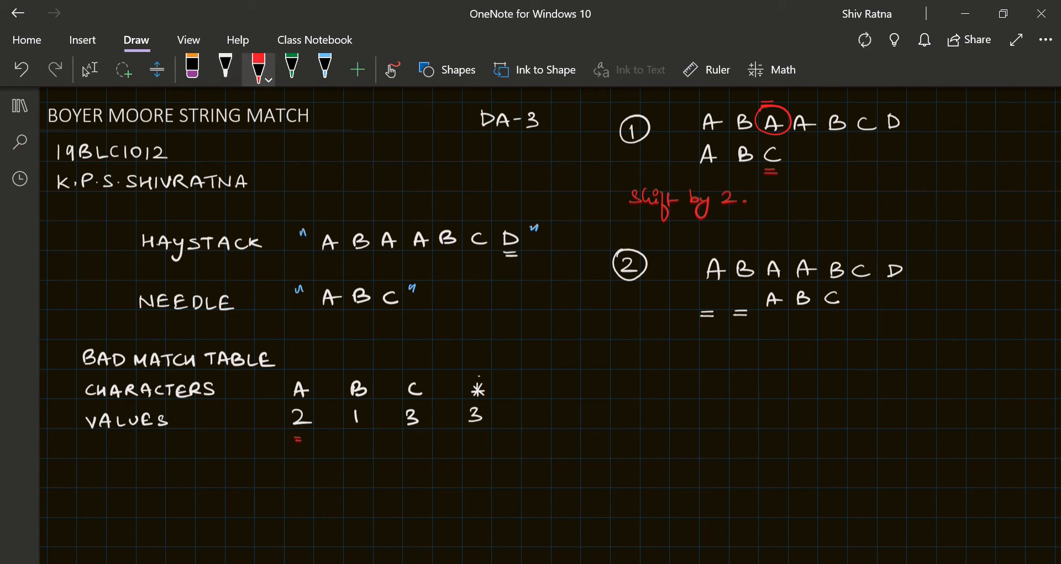
{"action": "left_click_drag", "start_coordinate": [823, 312], "coordinate": [843, 312]}
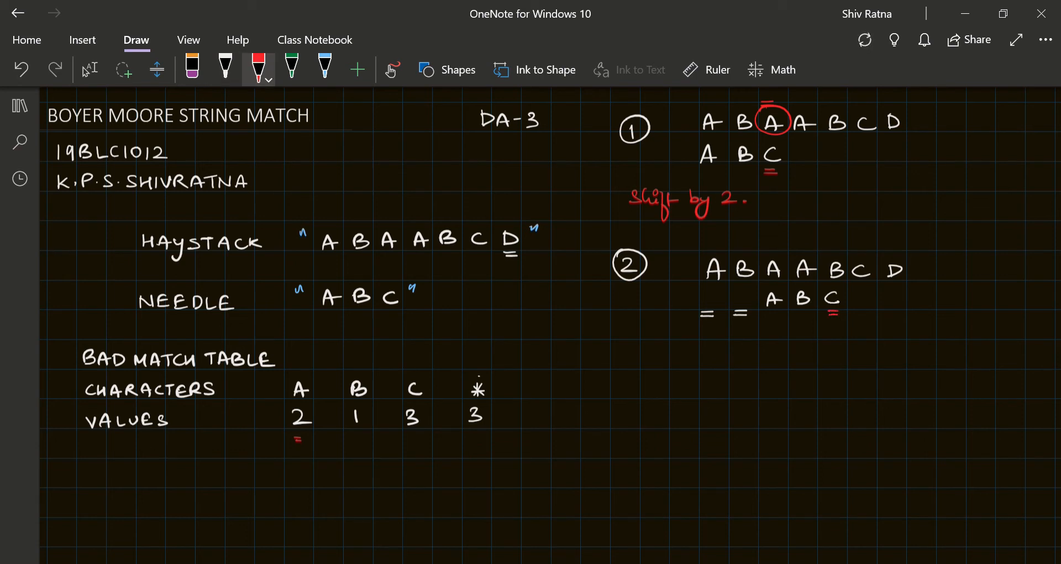
{"action": "left_click_drag", "start_coordinate": [819, 248], "coordinate": [836, 248]}
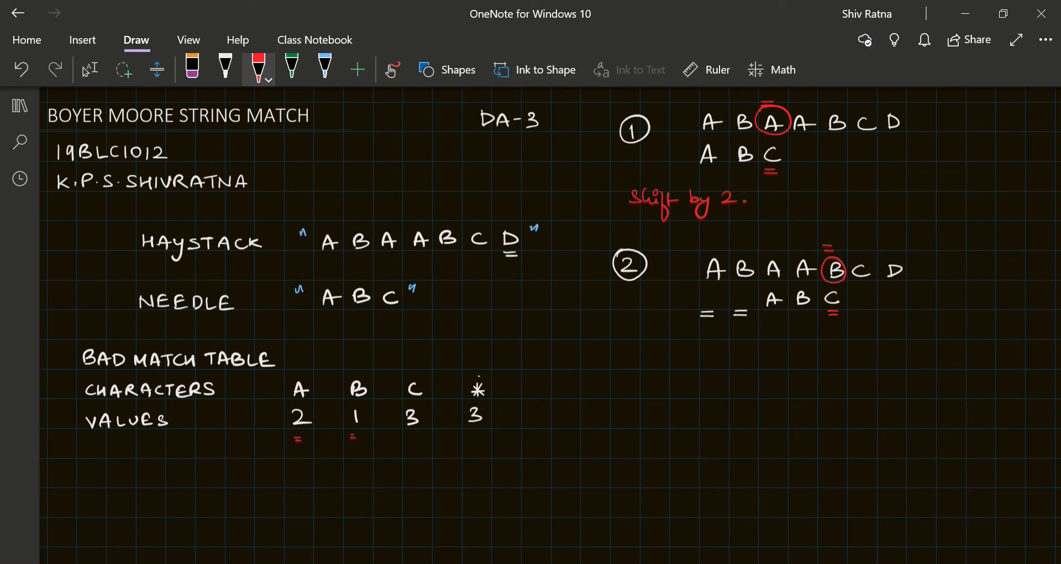
{"action": "left_click_drag", "start_coordinate": [620, 349], "coordinate": [653, 350]}
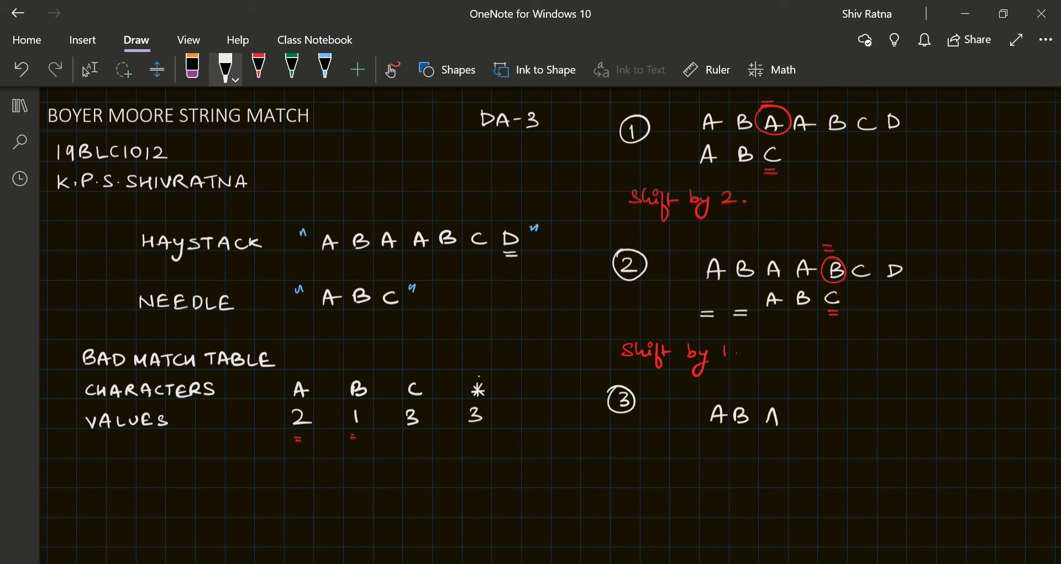
- Write step 3's haystack with the needle ABC shifted one place beneath it
{"action": "left_click_drag", "start_coordinate": [779, 416], "coordinate": [839, 417]}
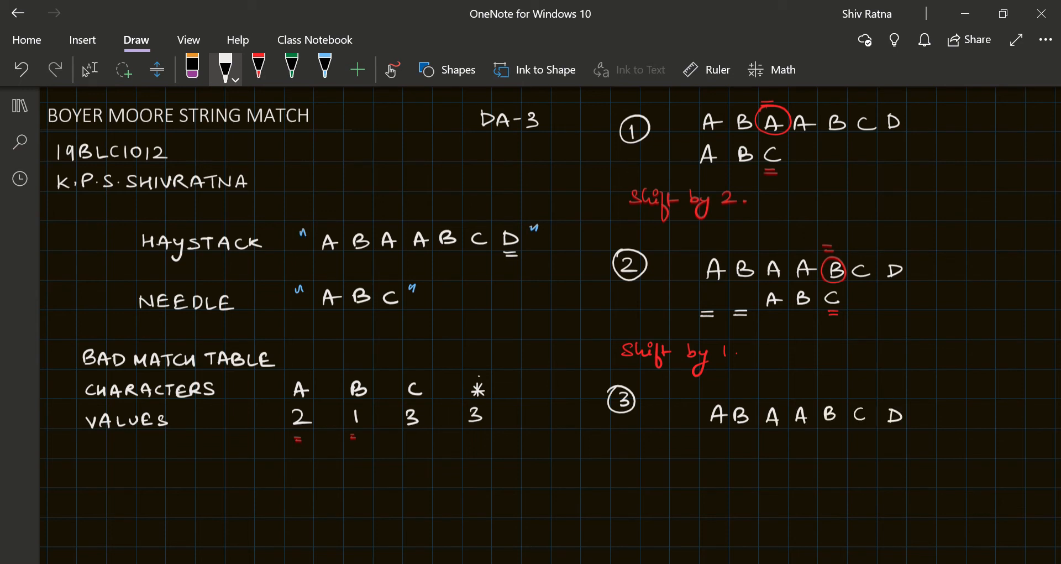
{"action": "left_click_drag", "start_coordinate": [700, 461], "coordinate": [718, 461]}
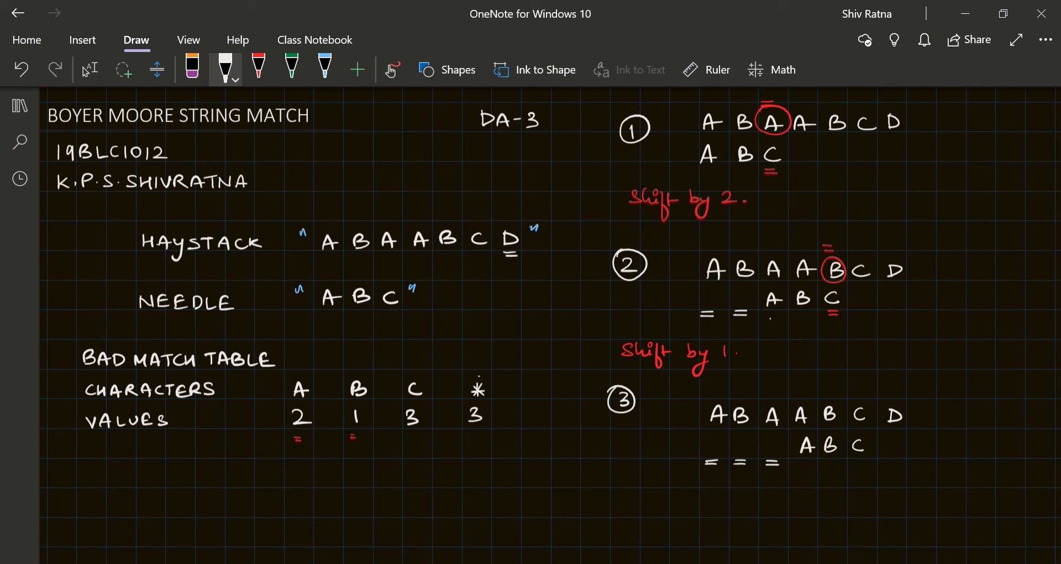
{"action": "left_click", "coordinate": [292, 68]}
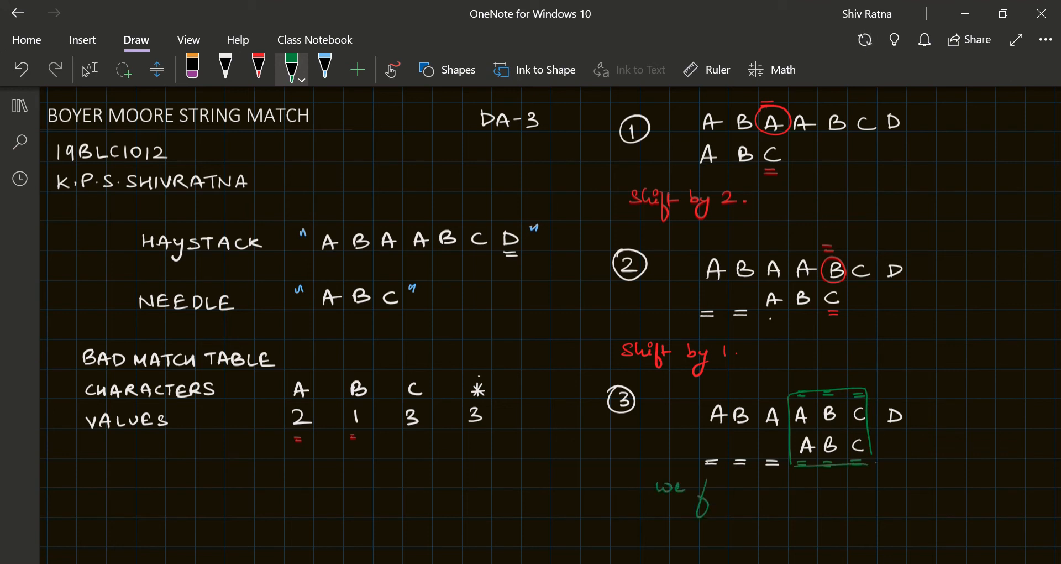
- Handwrite 'we found a Match.' in green under step 3
{"action": "left_click_drag", "start_coordinate": [696, 487], "coordinate": [765, 487]}
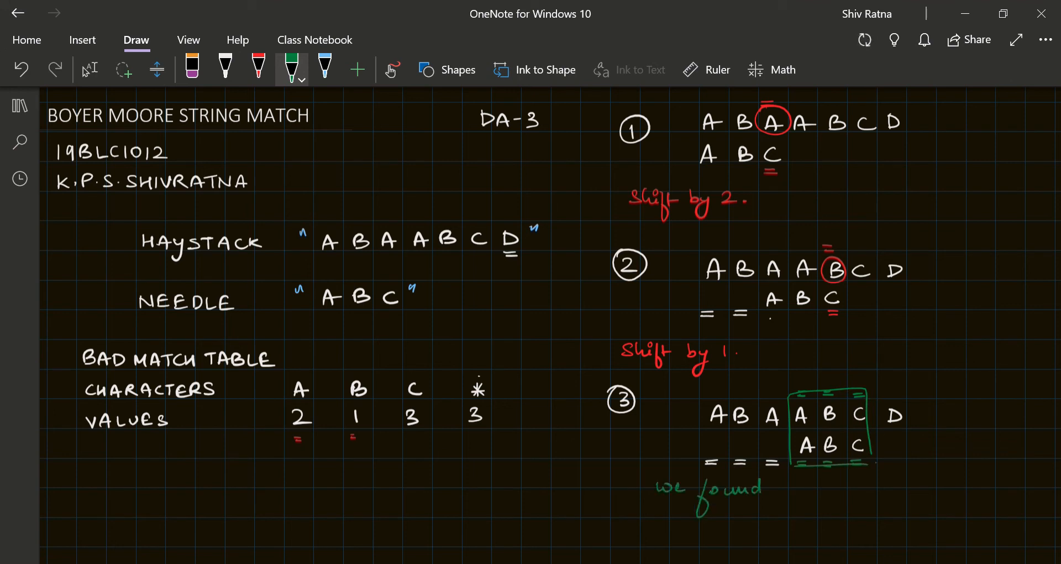
{"action": "left_click_drag", "start_coordinate": [766, 487], "coordinate": [789, 488]}
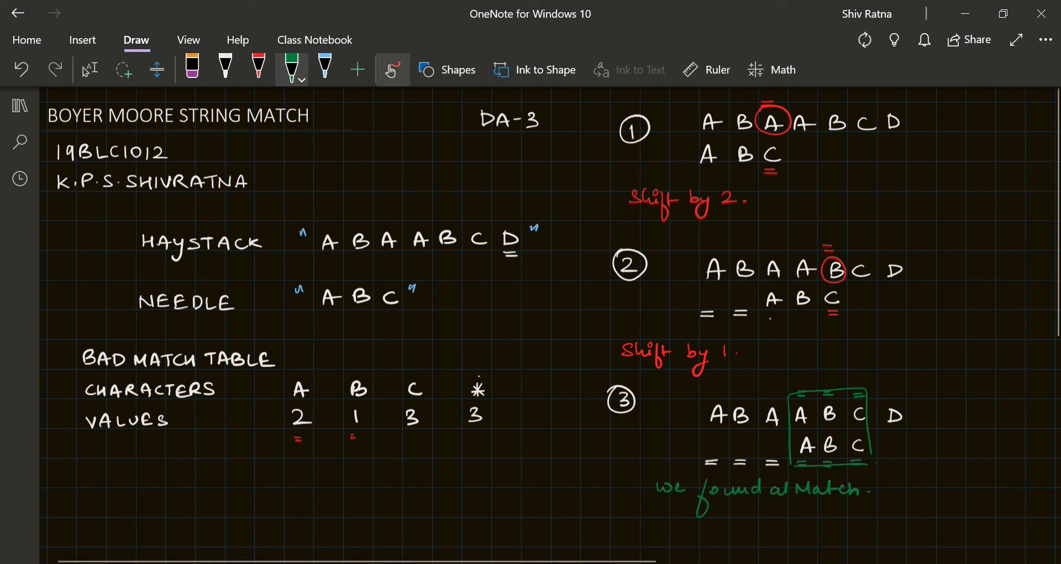
{"action": "left_click", "coordinate": [324, 67]}
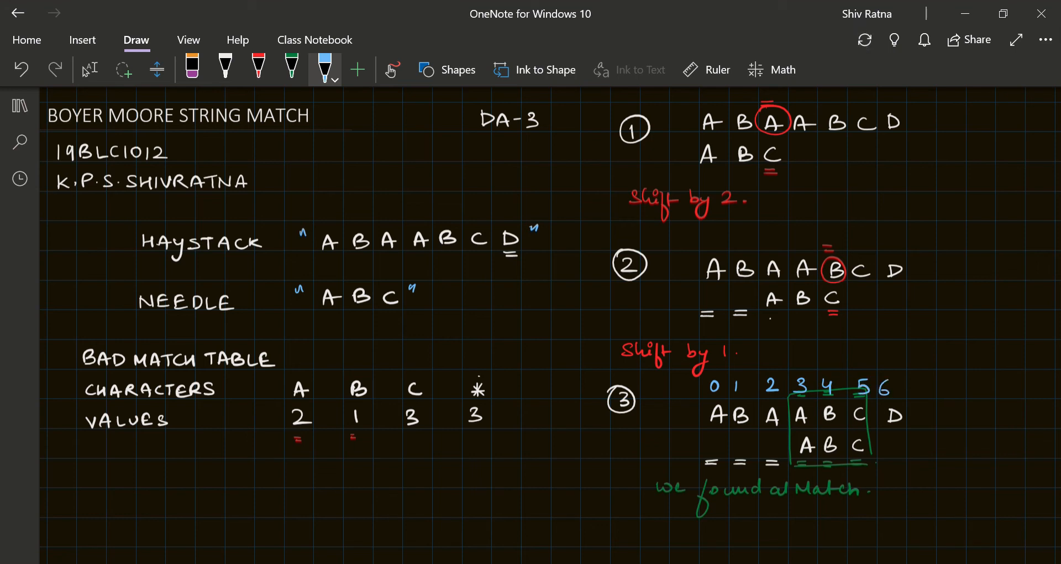
- Finish the position indices 0–6 above step 3's haystack and bring up the IDLE script
{"action": "left_click", "coordinate": [899, 389]}
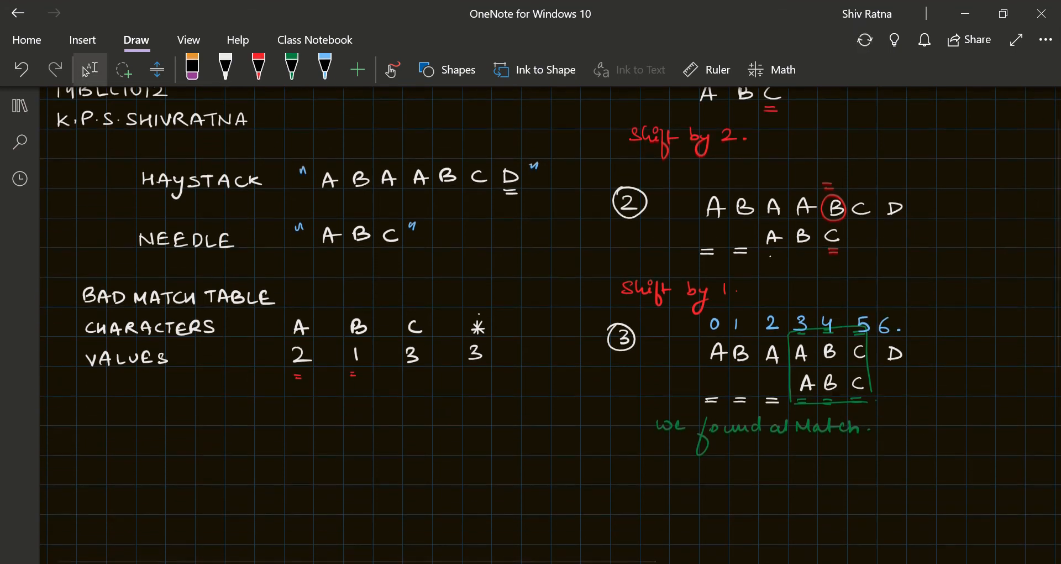
{"action": "left_click", "coordinate": [324, 69]}
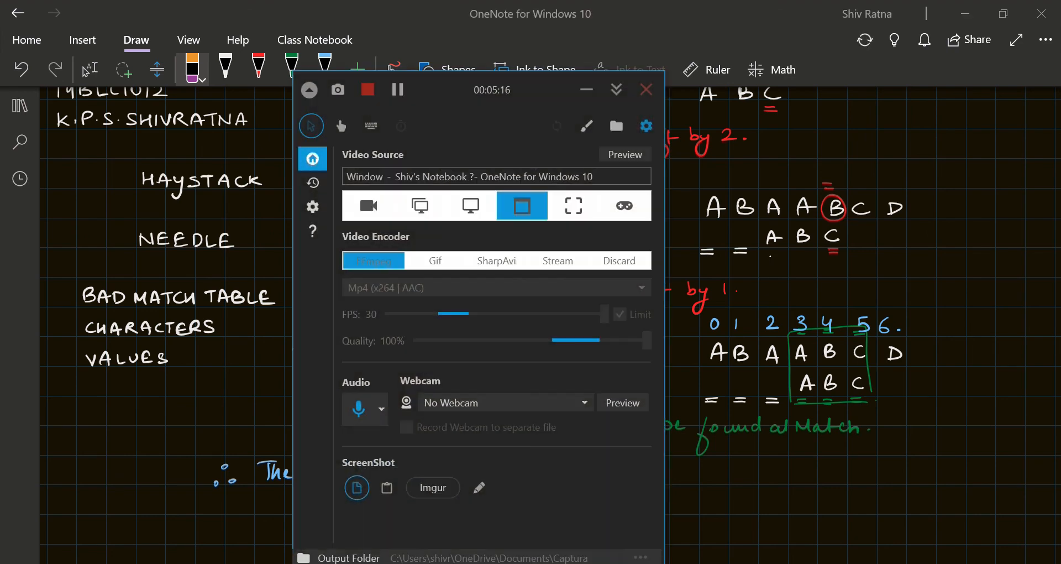
{"action": "left_click", "coordinate": [425, 205]}
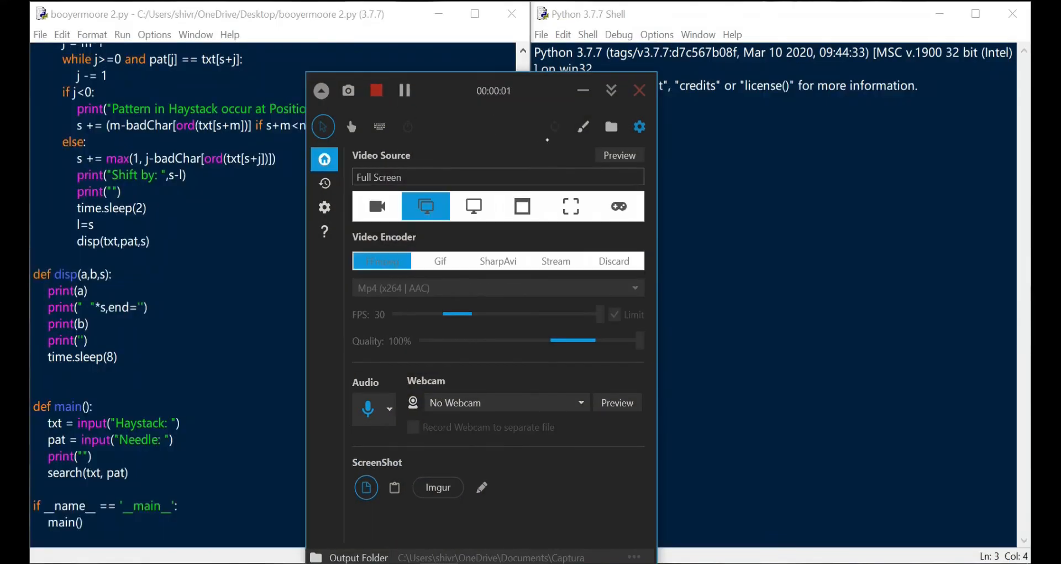
{"action": "mouse_move", "coordinate": [583, 90]}
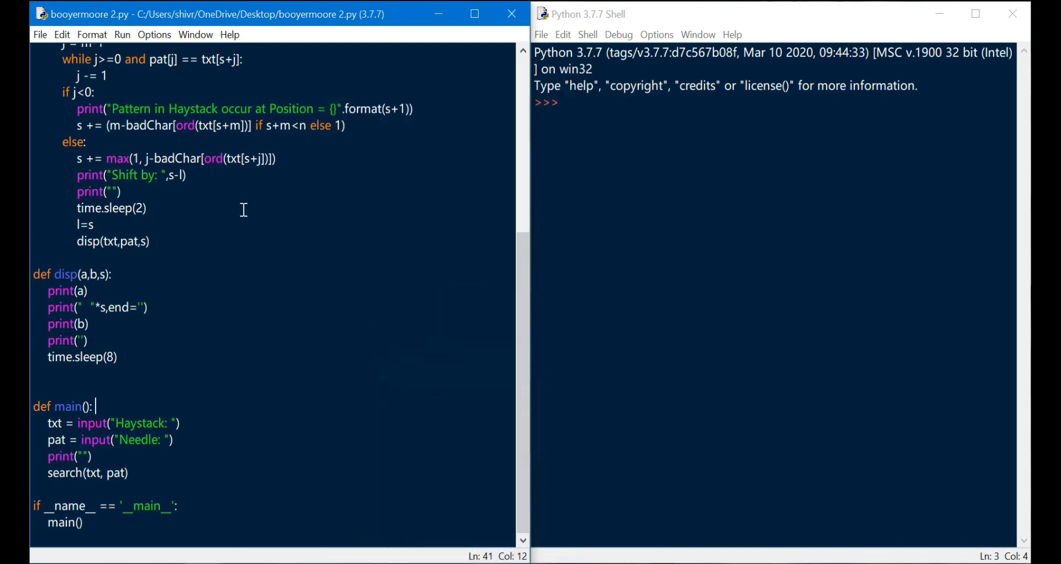
- Scroll through booyermoore 2.py from badCharH down to main() and open the Run menu
{"action": "scroll", "scroll_direction": "up", "scroll_amount": 3}
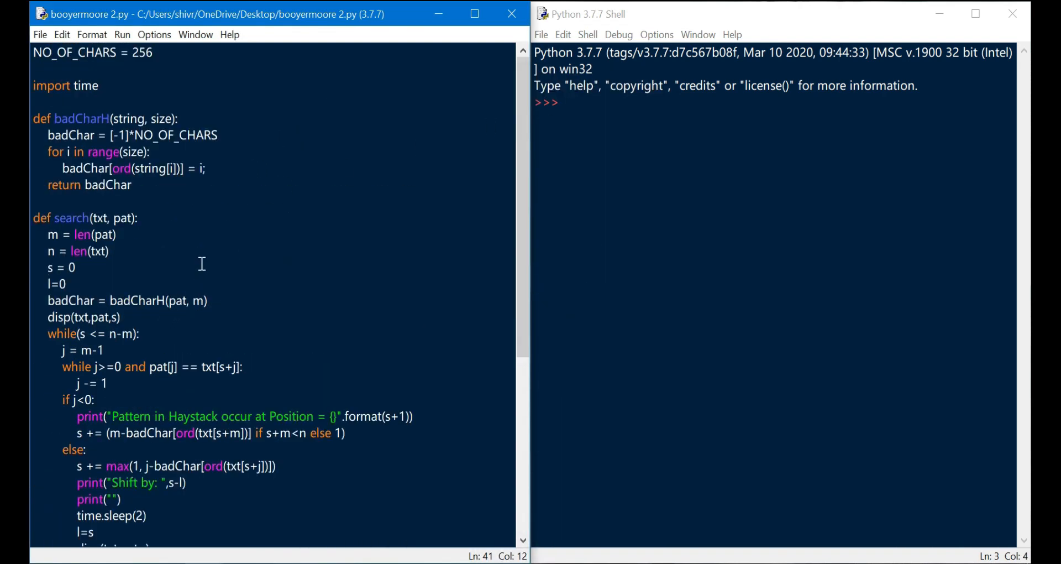
{"action": "left_click", "coordinate": [223, 135]}
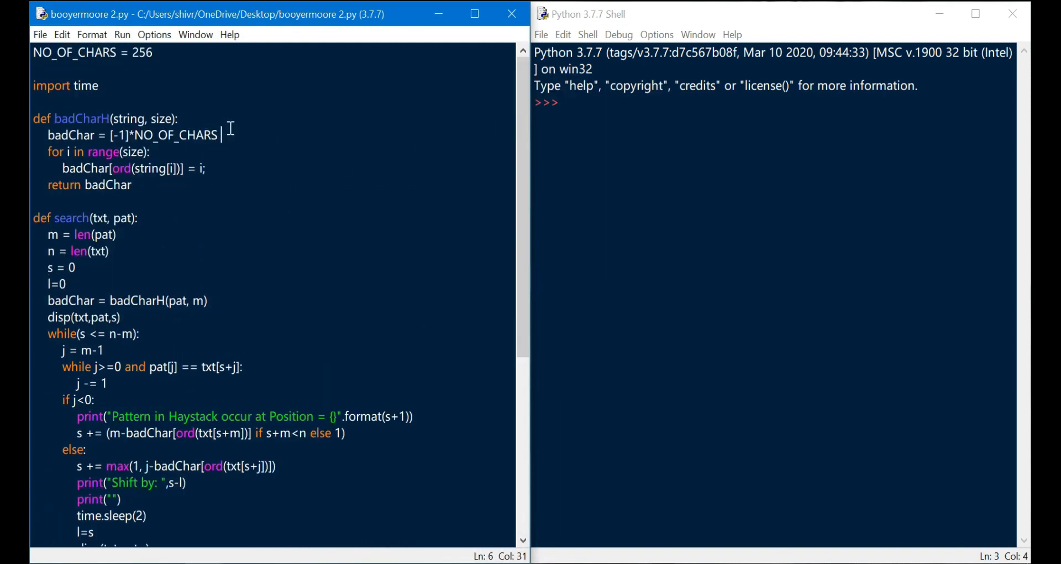
{"action": "mouse_move", "coordinate": [242, 112]}
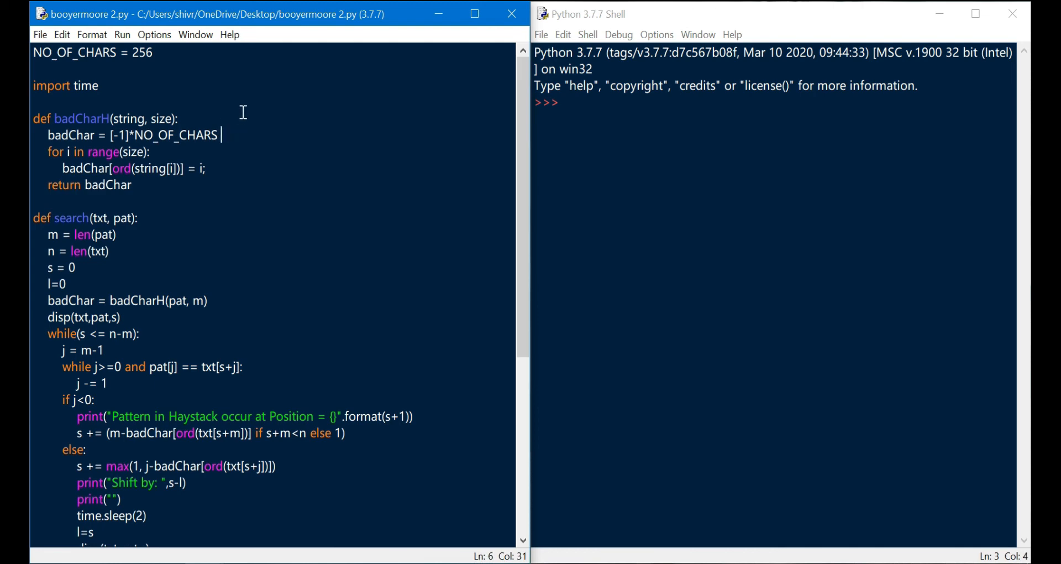
{"action": "scroll", "scroll_direction": "down", "scroll_amount": 3}
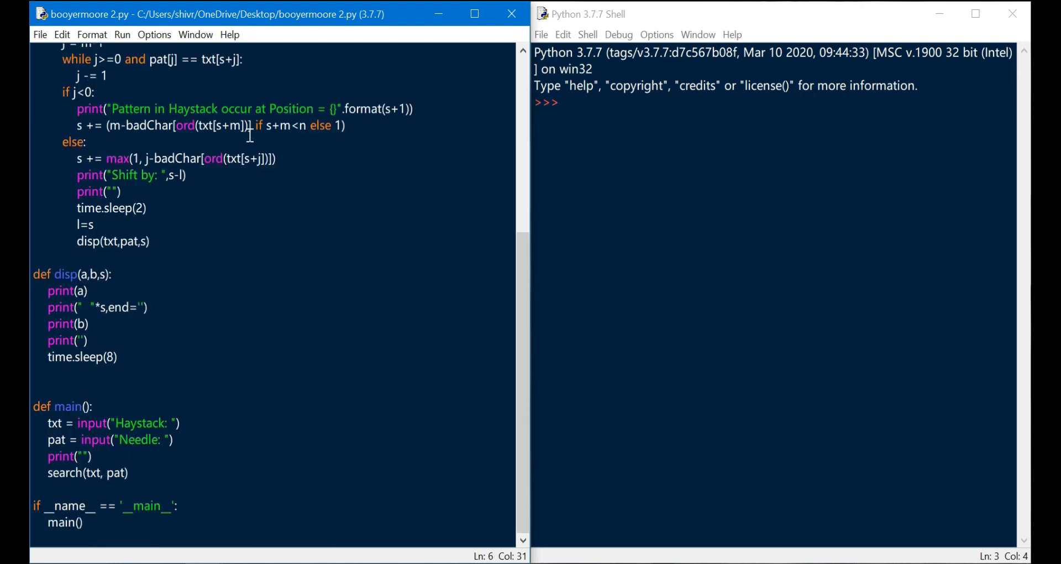
{"action": "left_click", "coordinate": [95, 406]}
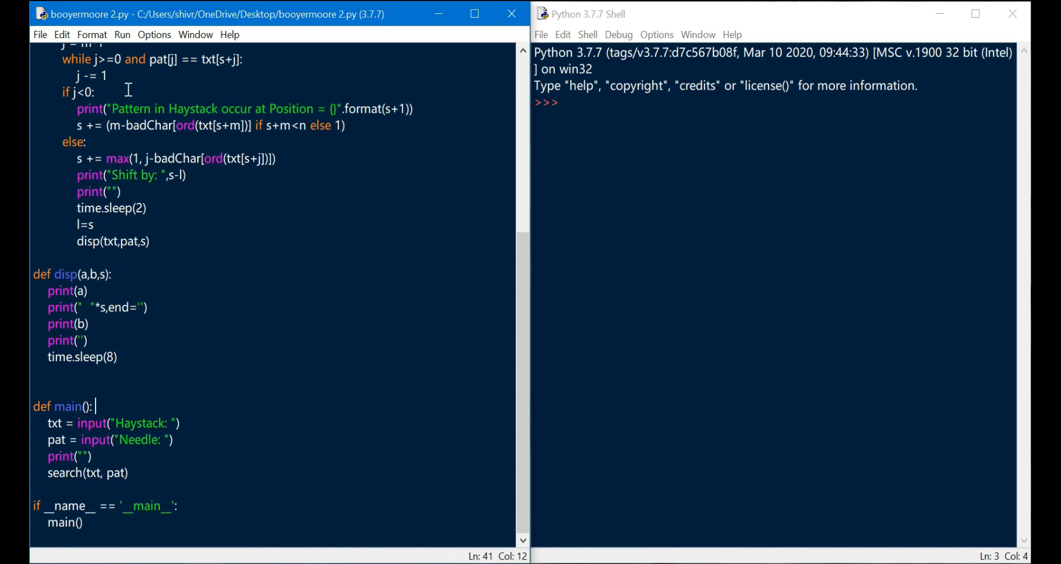
{"action": "left_click", "coordinate": [121, 35]}
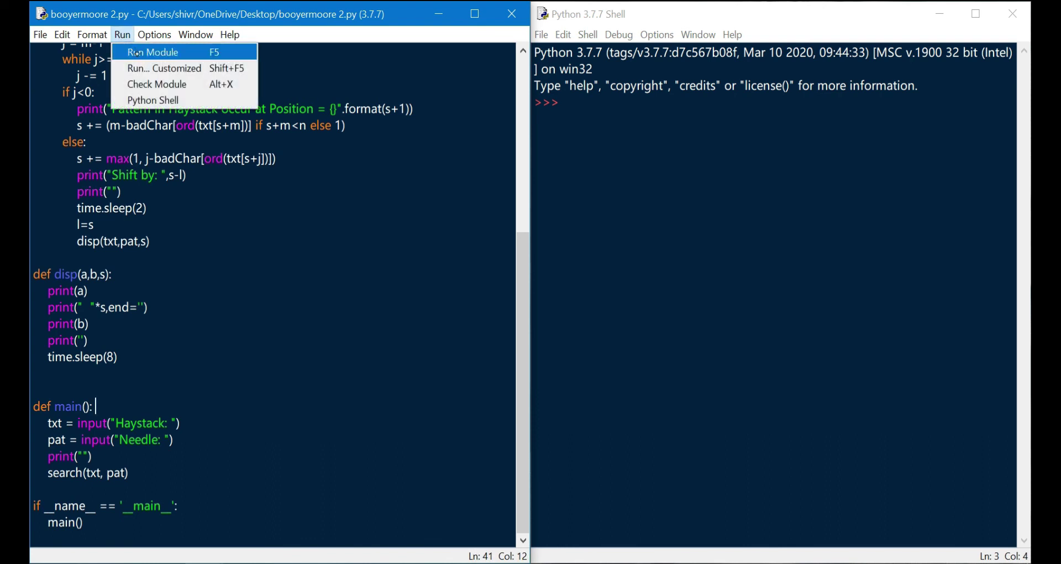
- Run the Boyer-Moore script in IDLE with haystack ABAABCD and needle ABC
{"action": "left_click", "coordinate": [153, 52]}
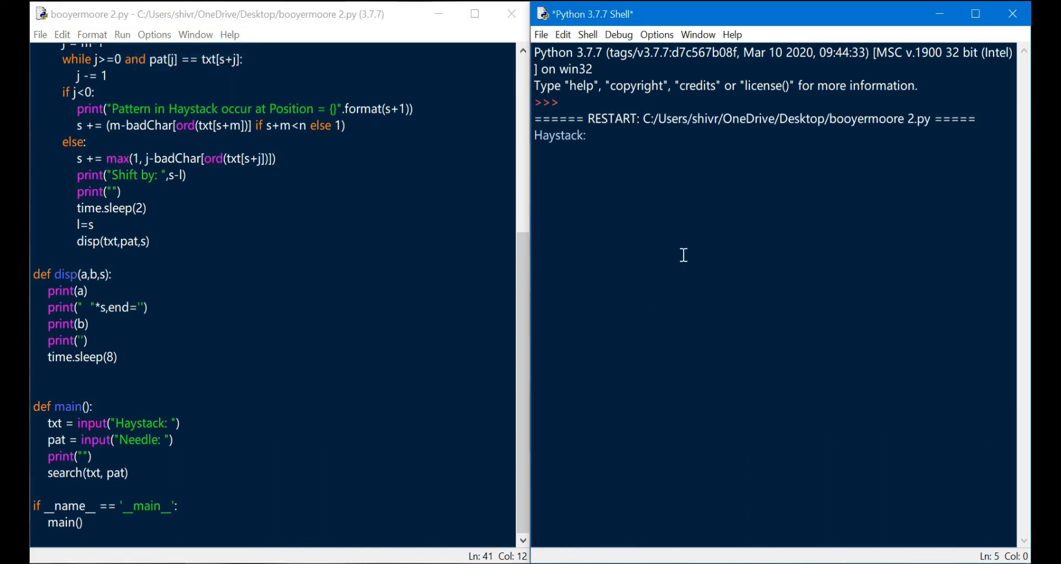
{"action": "type", "text": "A"}
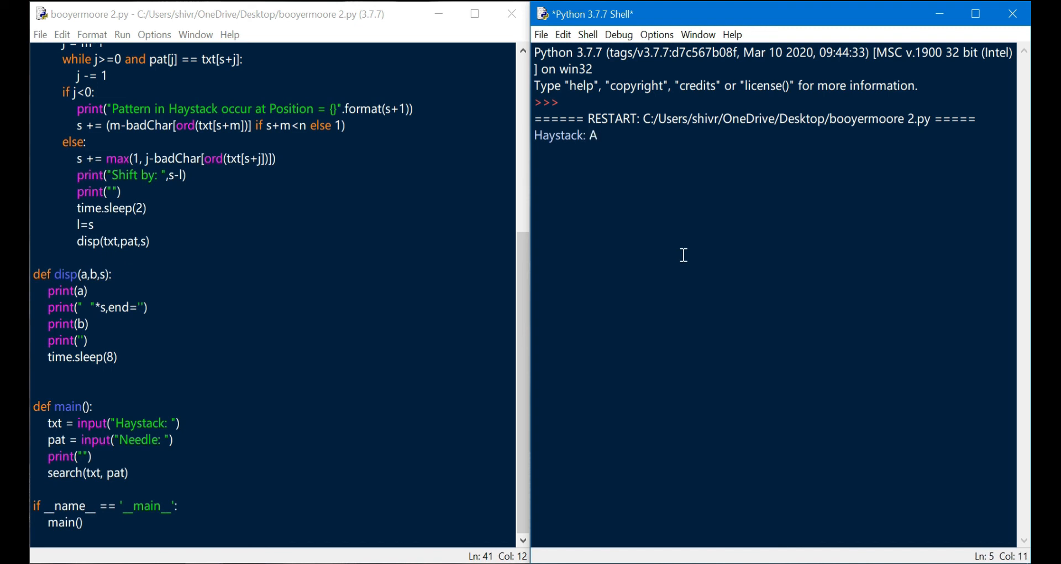
{"action": "type", "text": "BAABCD"}
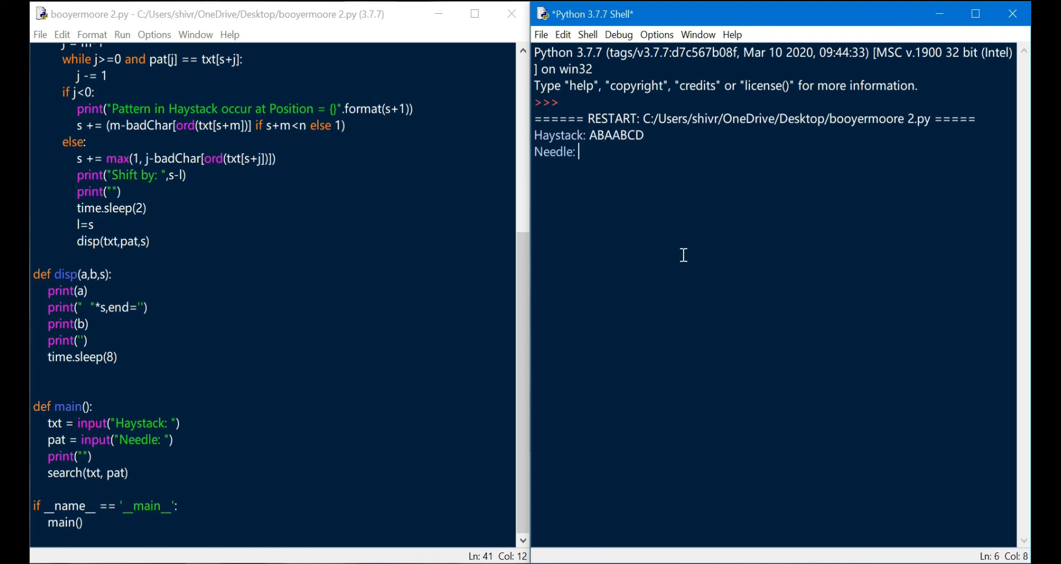
{"action": "type", "text": "AB"}
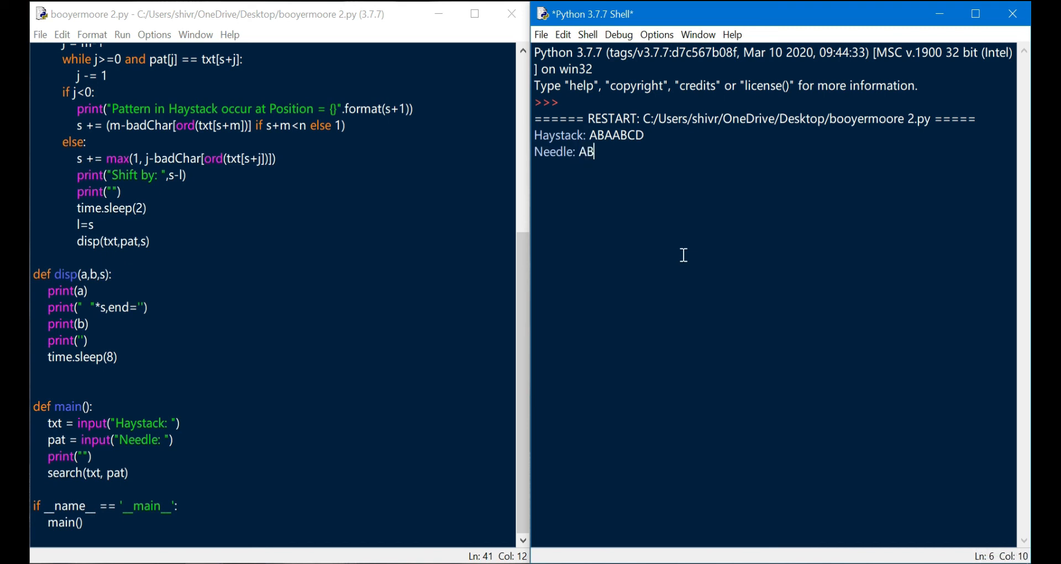
{"action": "type", "text": "C"}
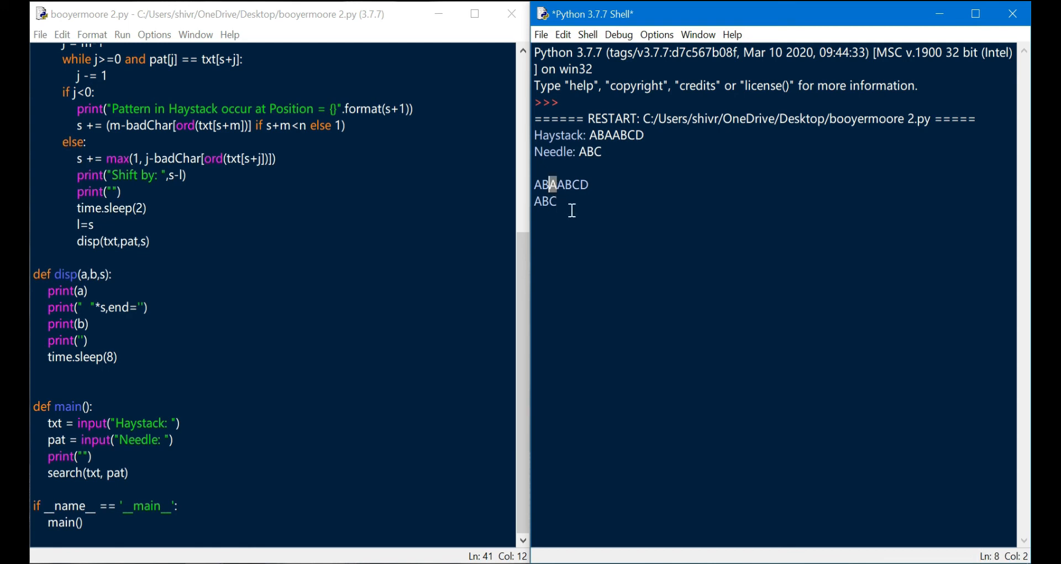
{"action": "mouse_move", "coordinate": [581, 232]}
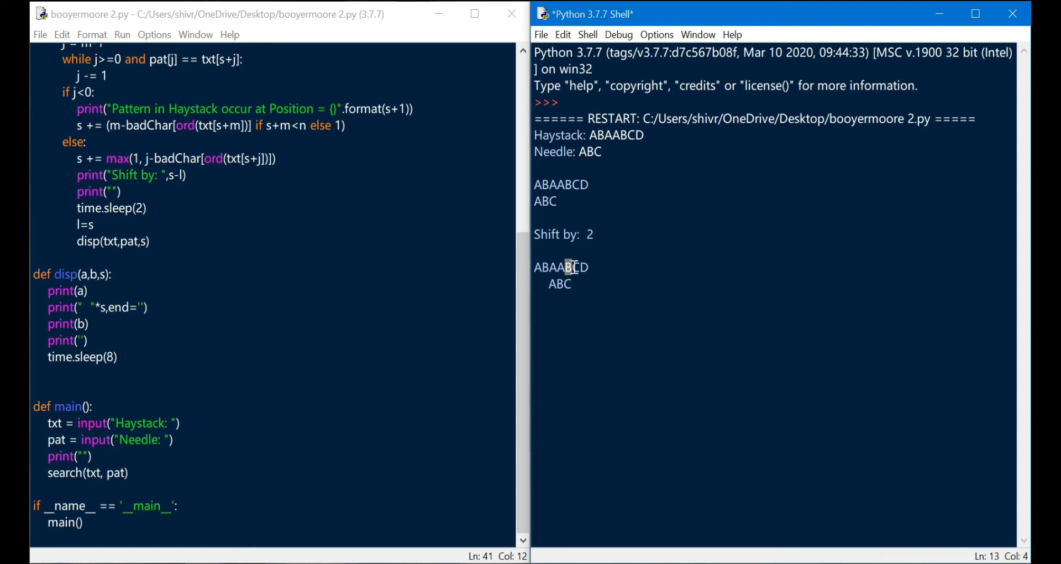
{"action": "mouse_move", "coordinate": [647, 319]}
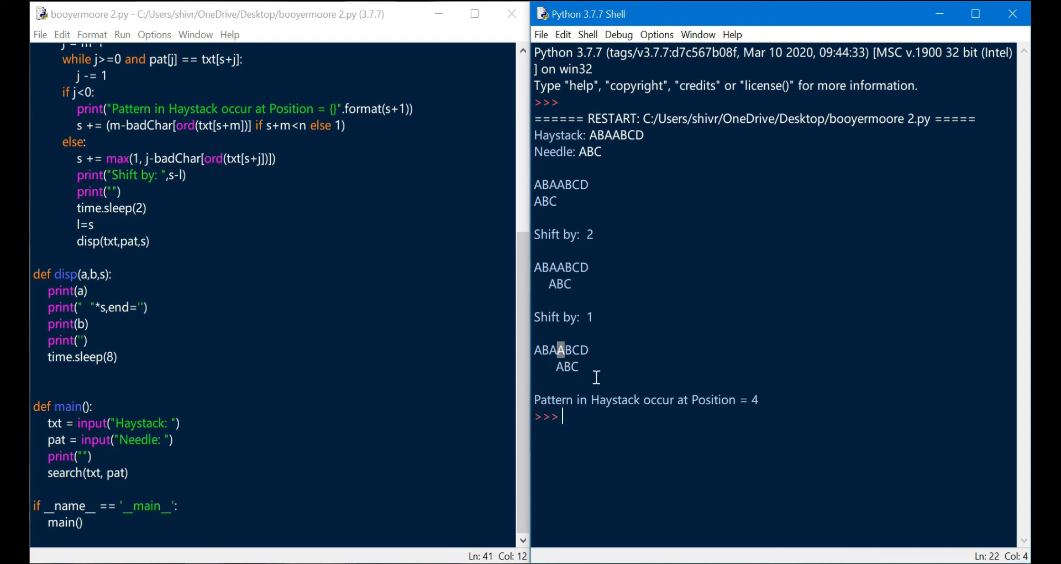
{"action": "mouse_move", "coordinate": [780, 399]}
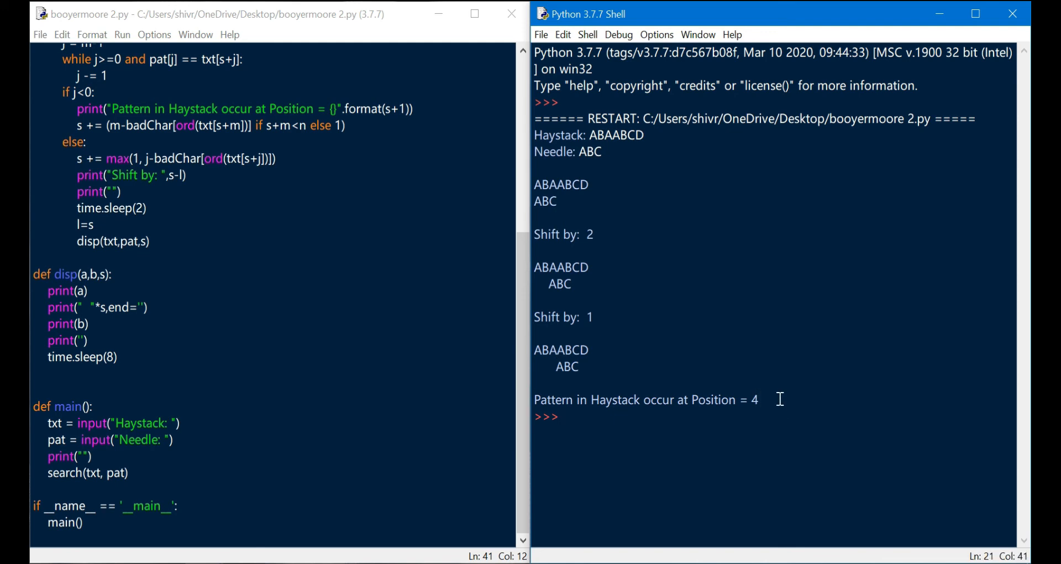
{"action": "mouse_move", "coordinate": [763, 421]}
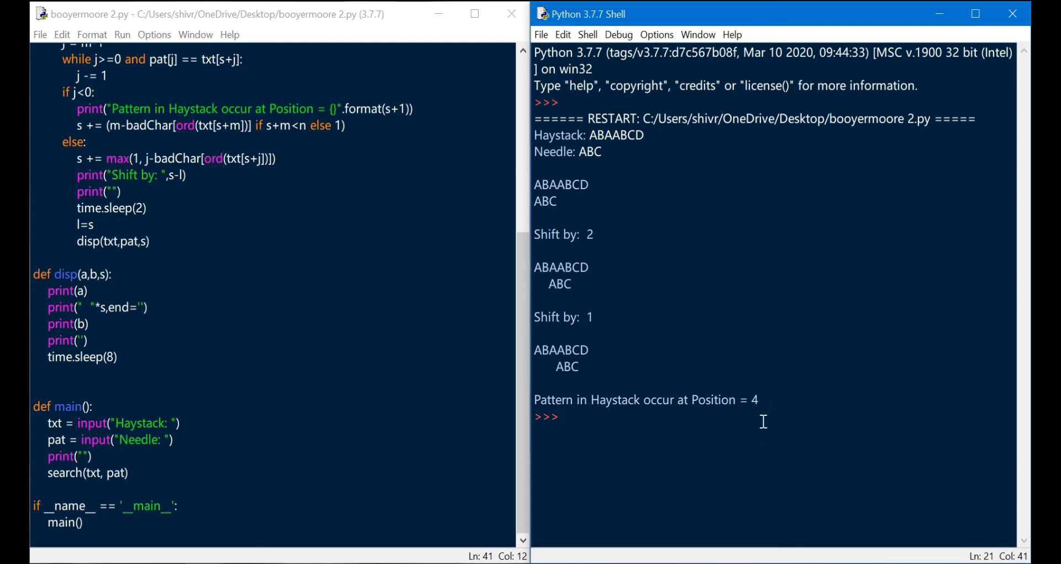